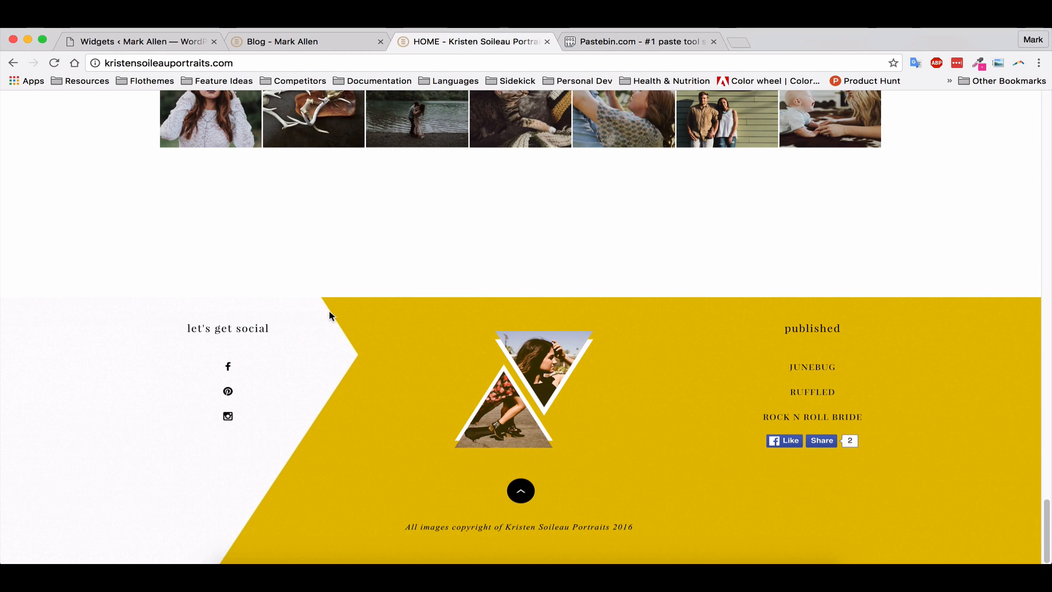
mouse_move(159, 330)
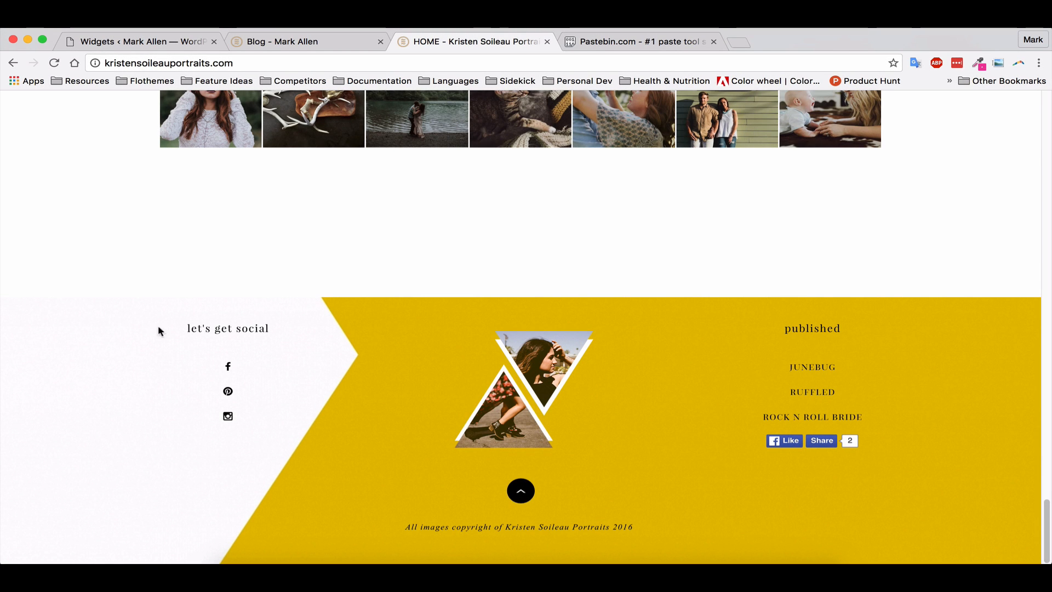
mouse_move(228, 304)
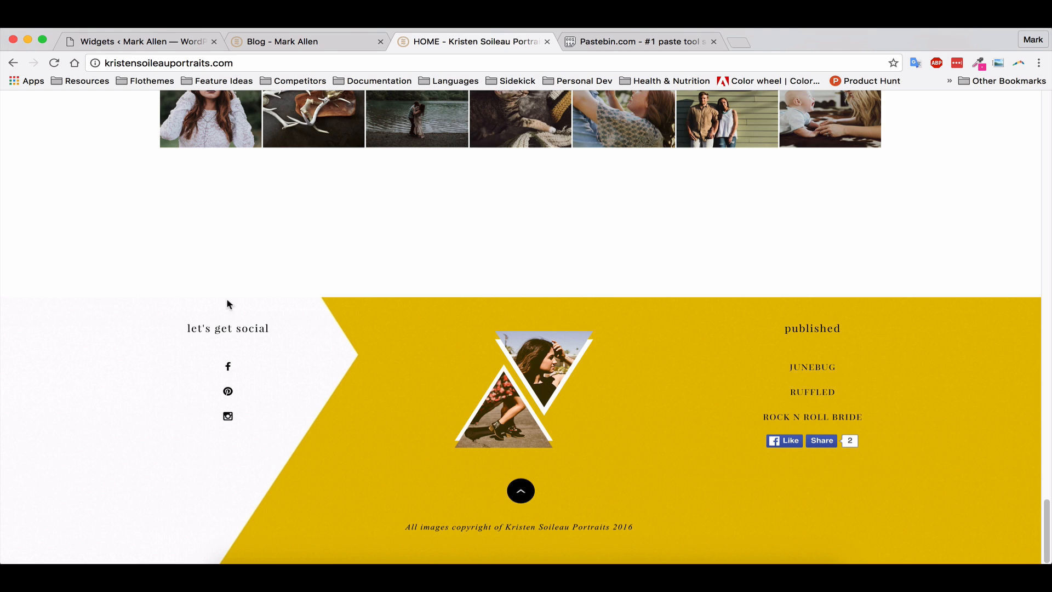
mouse_move(418, 486)
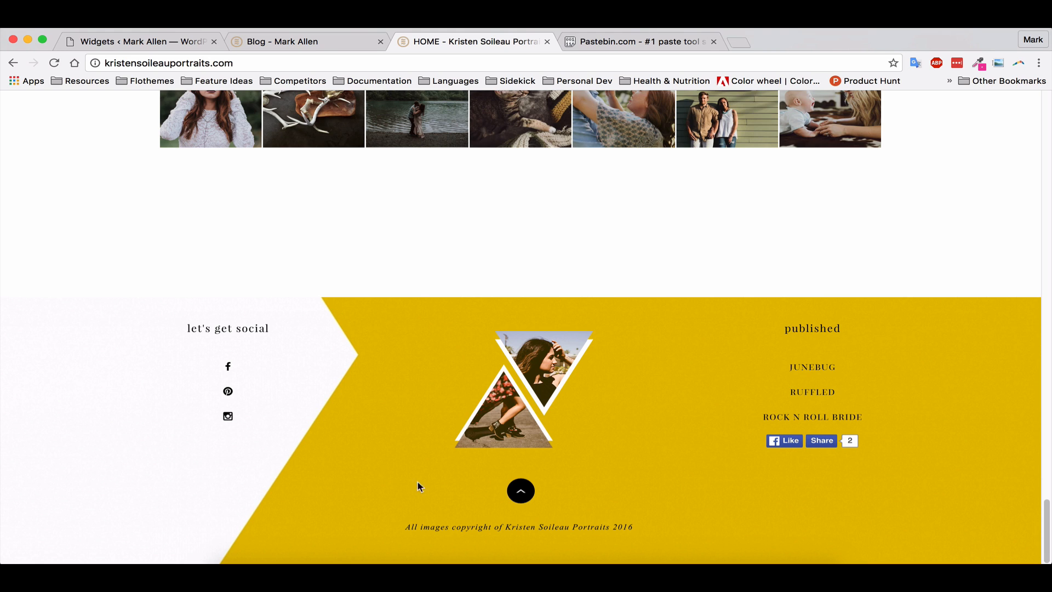
mouse_move(885, 407)
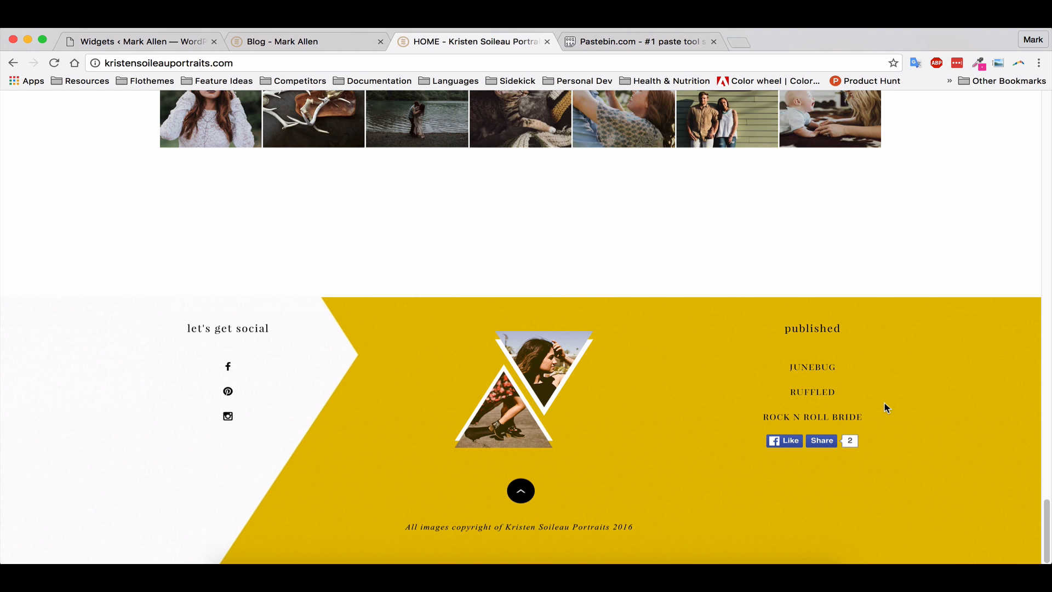
mouse_move(179, 324)
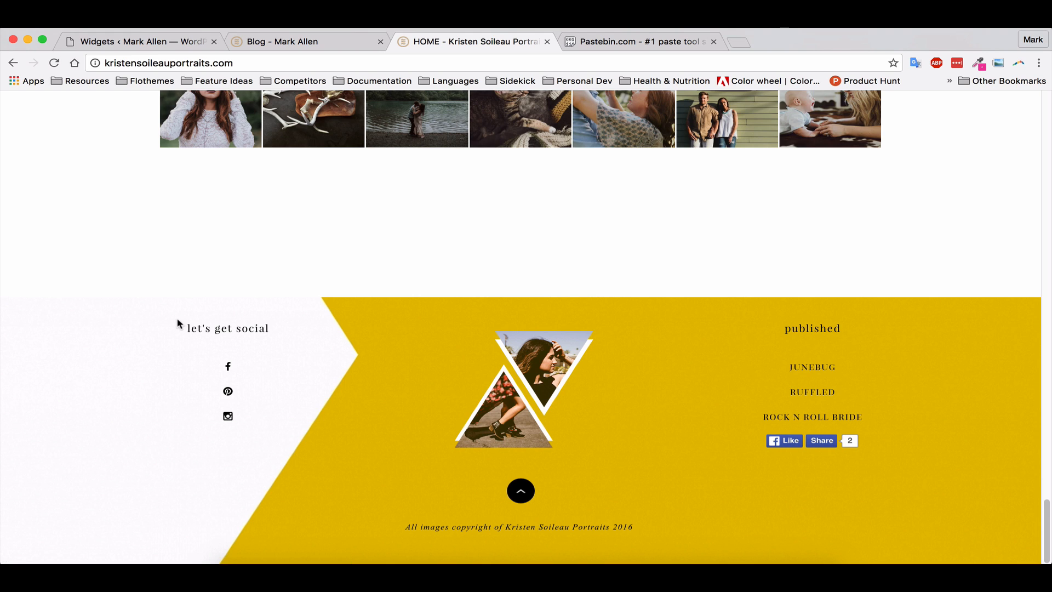
mouse_move(147, 322)
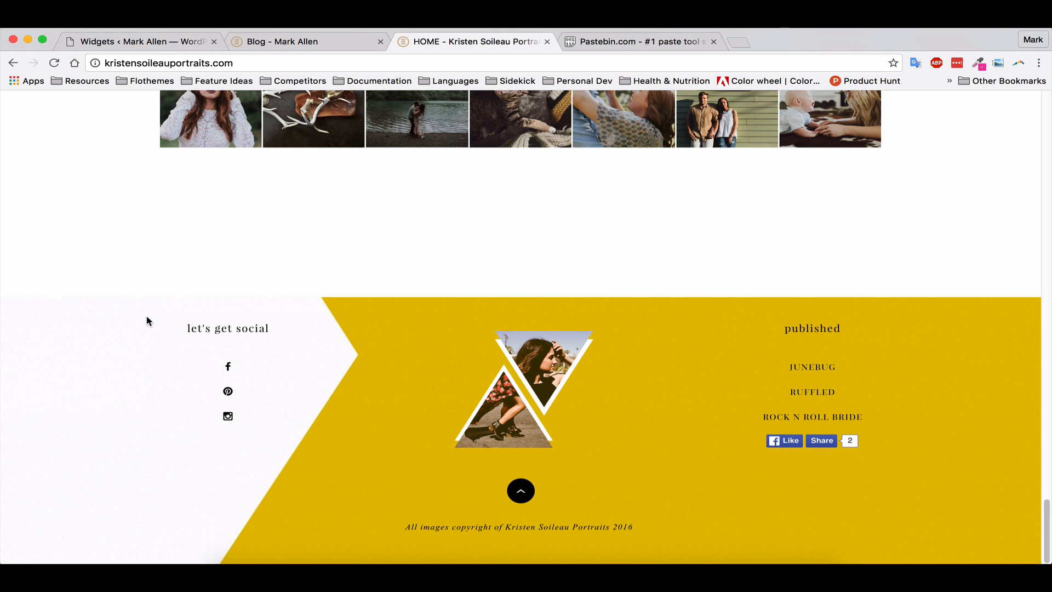
mouse_move(255, 475)
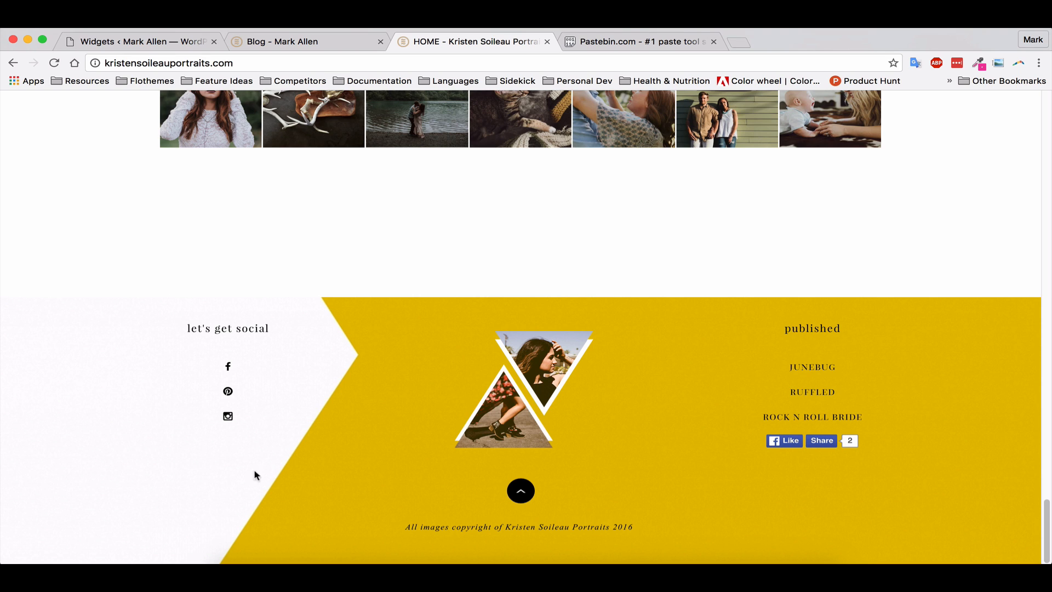
mouse_move(618, 467)
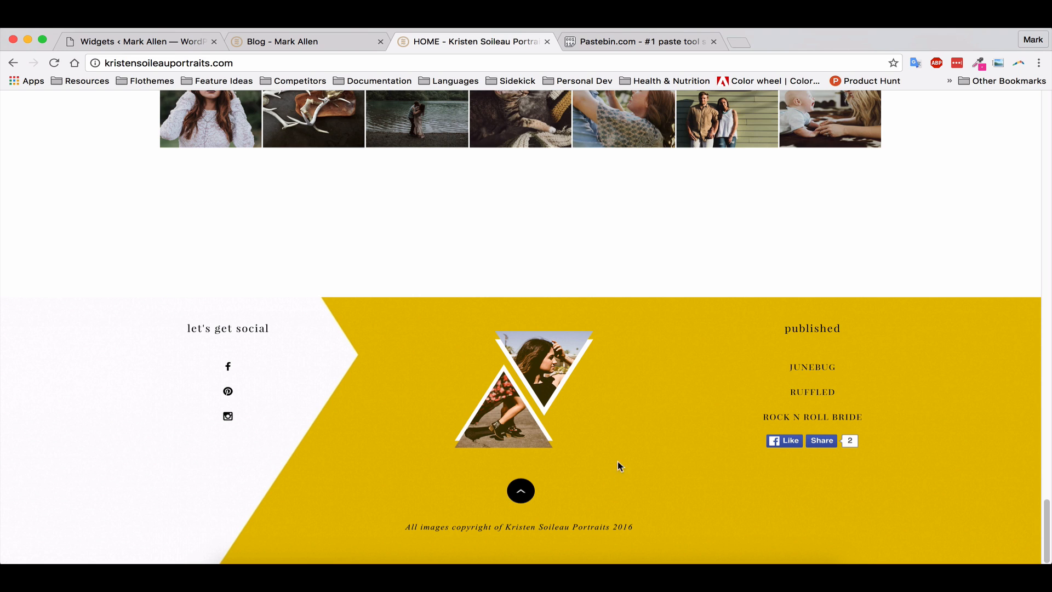
mouse_move(569, 460)
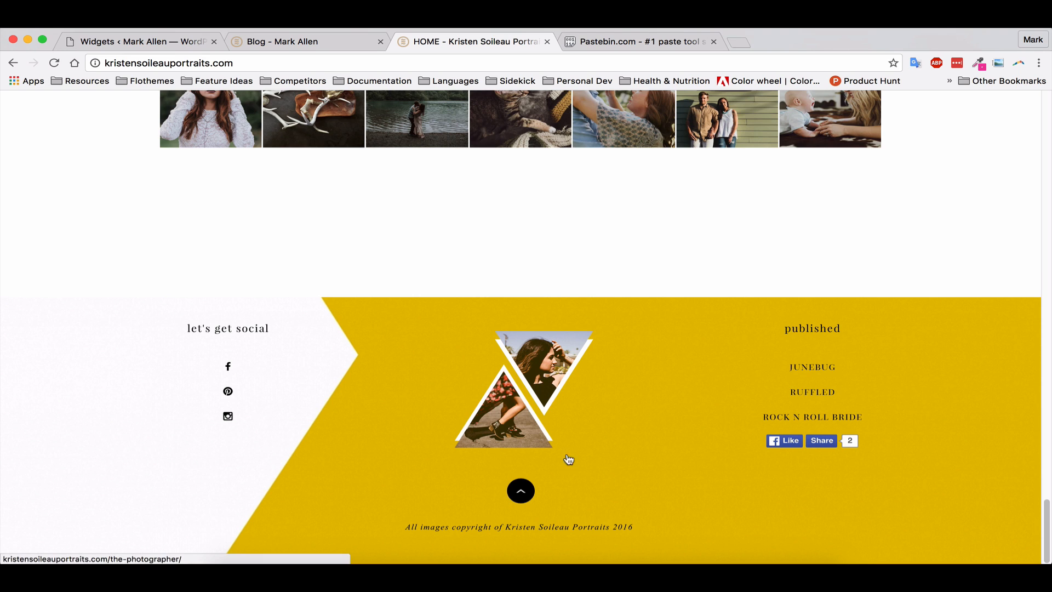
mouse_move(809, 322)
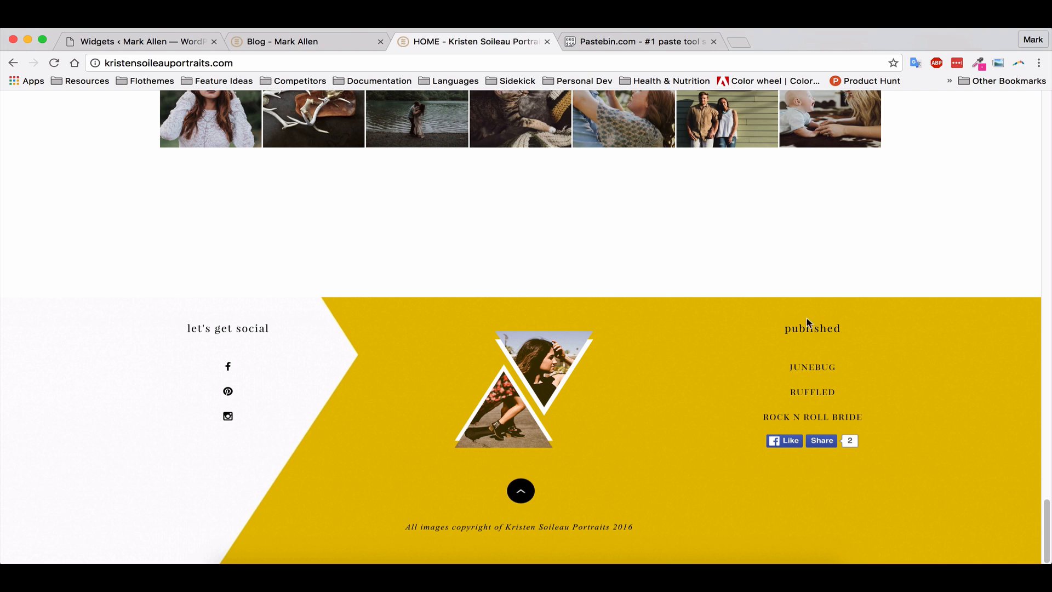
mouse_move(772, 320)
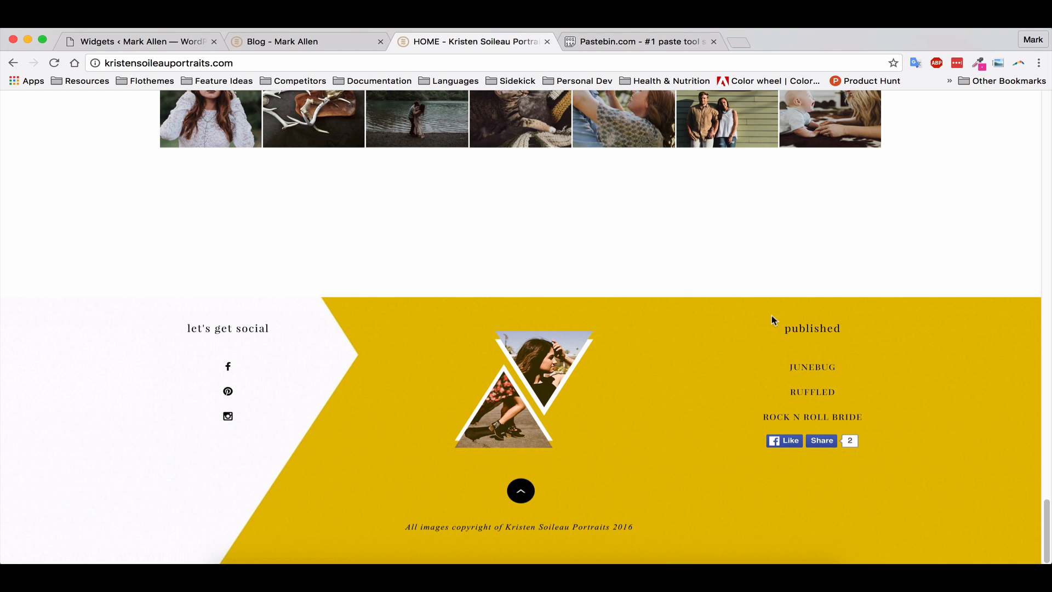
mouse_move(376, 181)
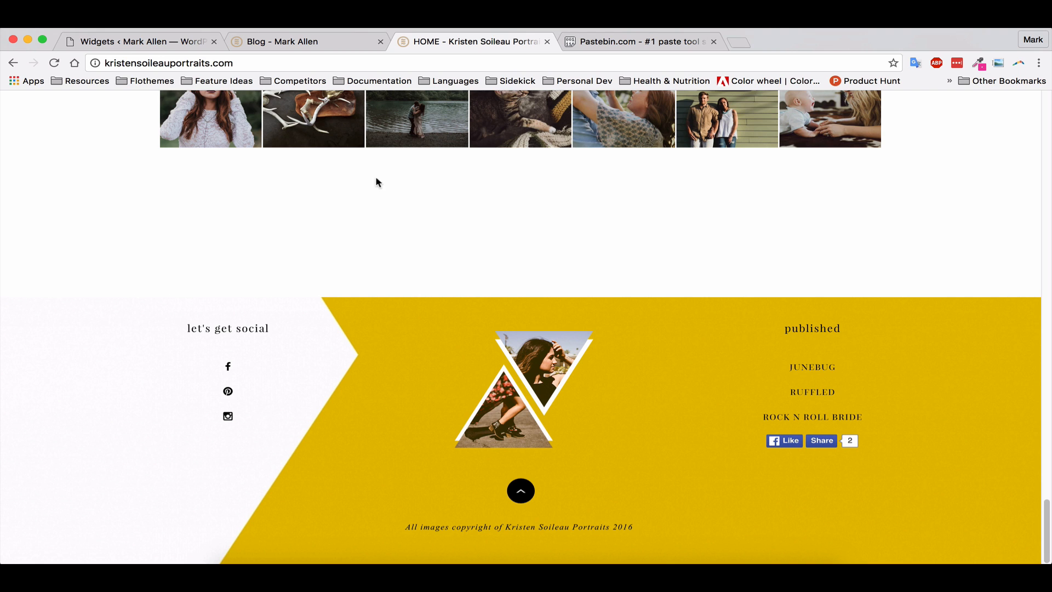
mouse_move(158, 55)
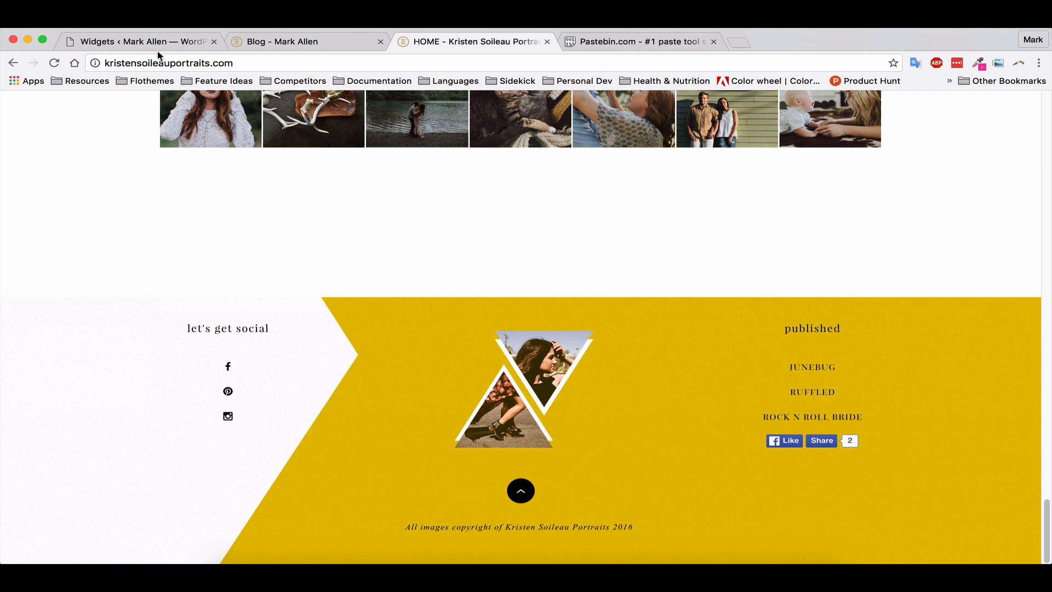
- Add the Porto: Social networks widget to Footer First, titled 'Social Networks', and save
click(139, 41)
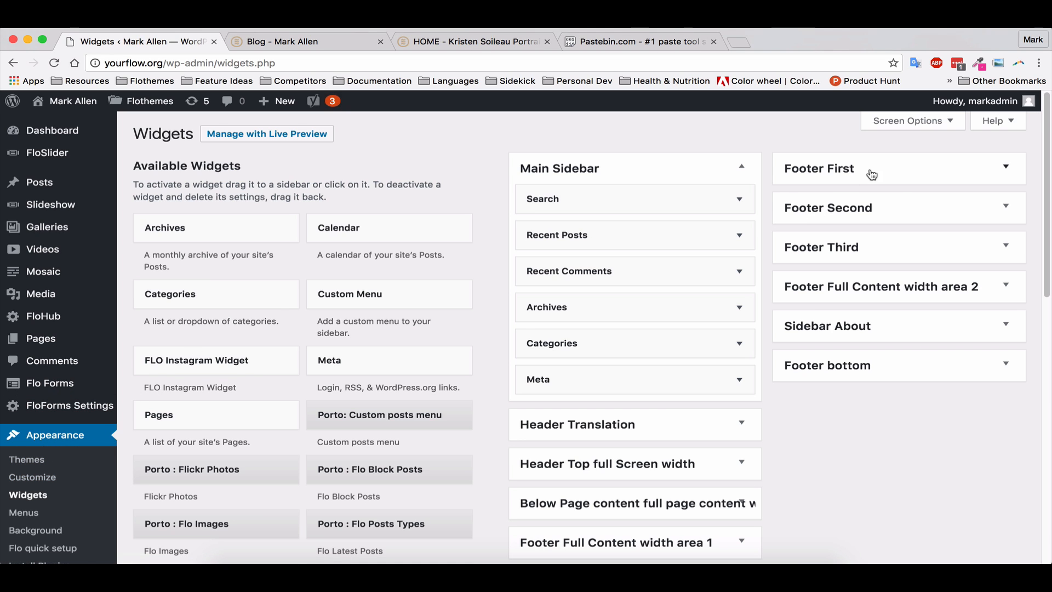
mouse_move(899, 177)
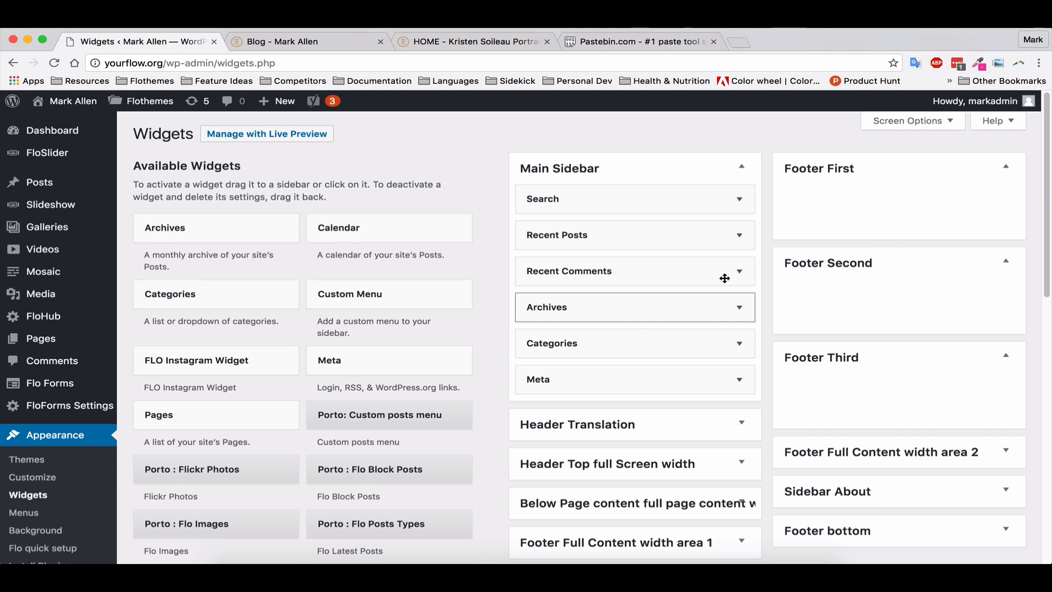
scroll(down, 3)
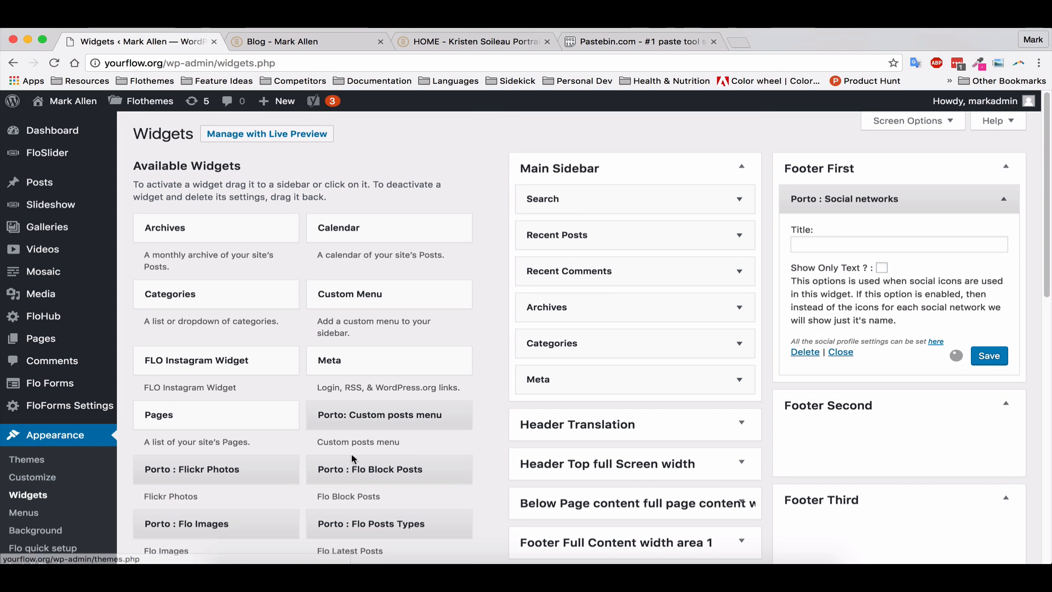
click(897, 243)
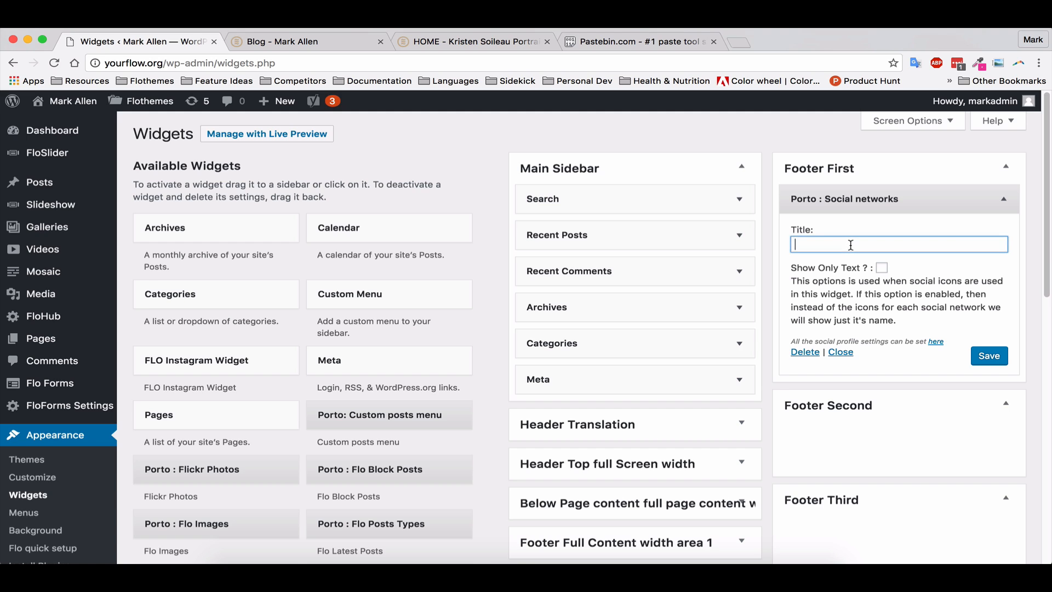
text(Social)
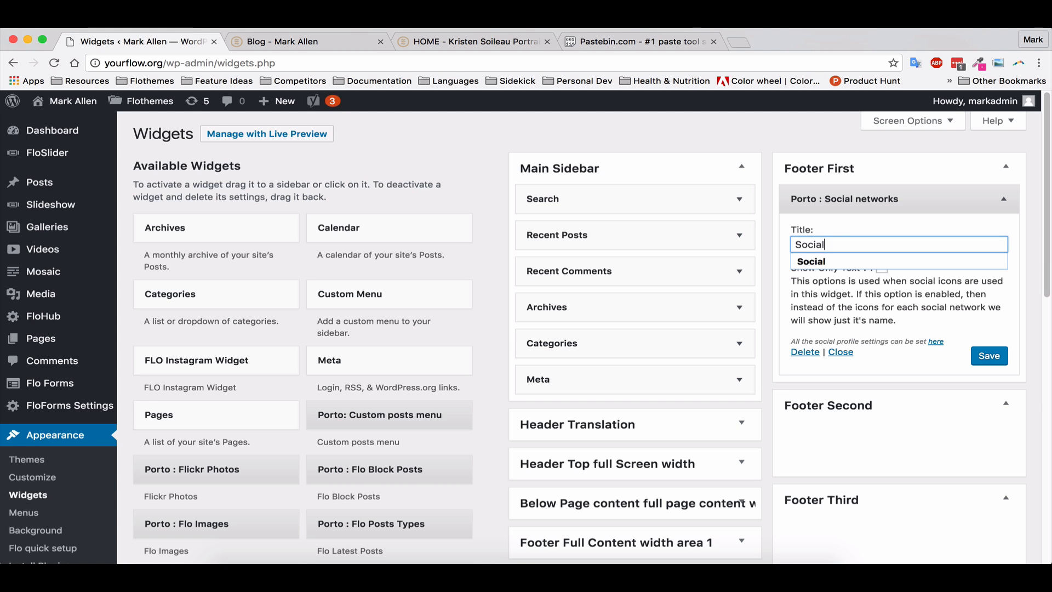
text(Netow)
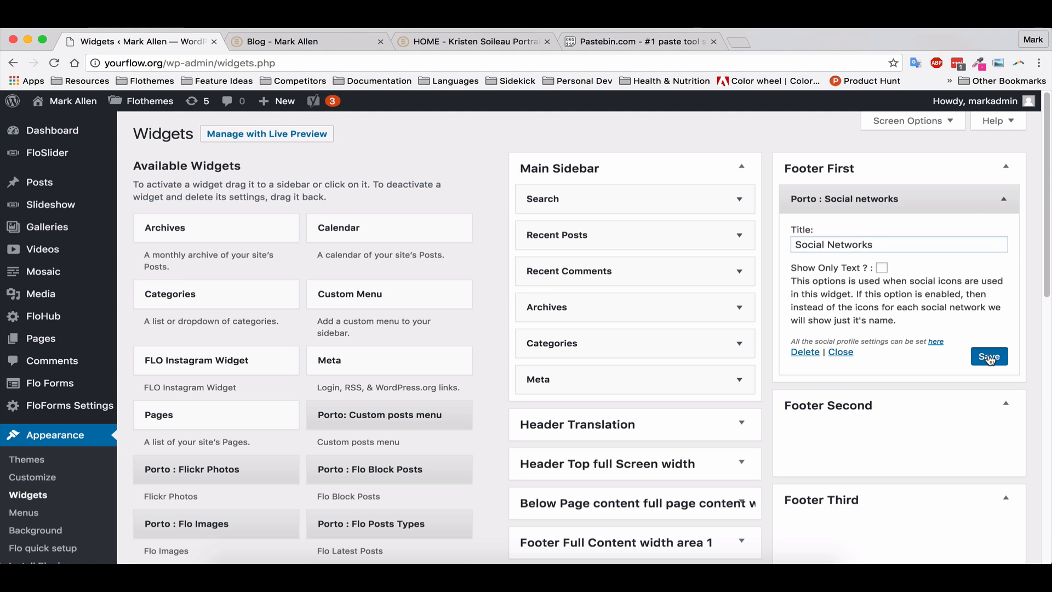
click(988, 355)
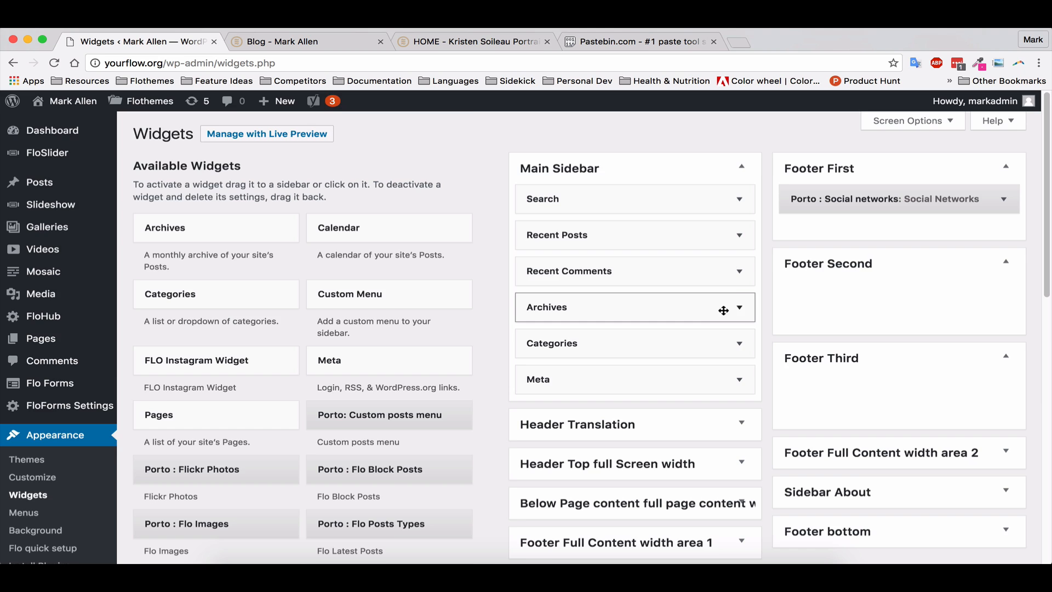
- Insert the circular flo-logo image as Image block #1 of the Flo Images widget
scroll(down, 3)
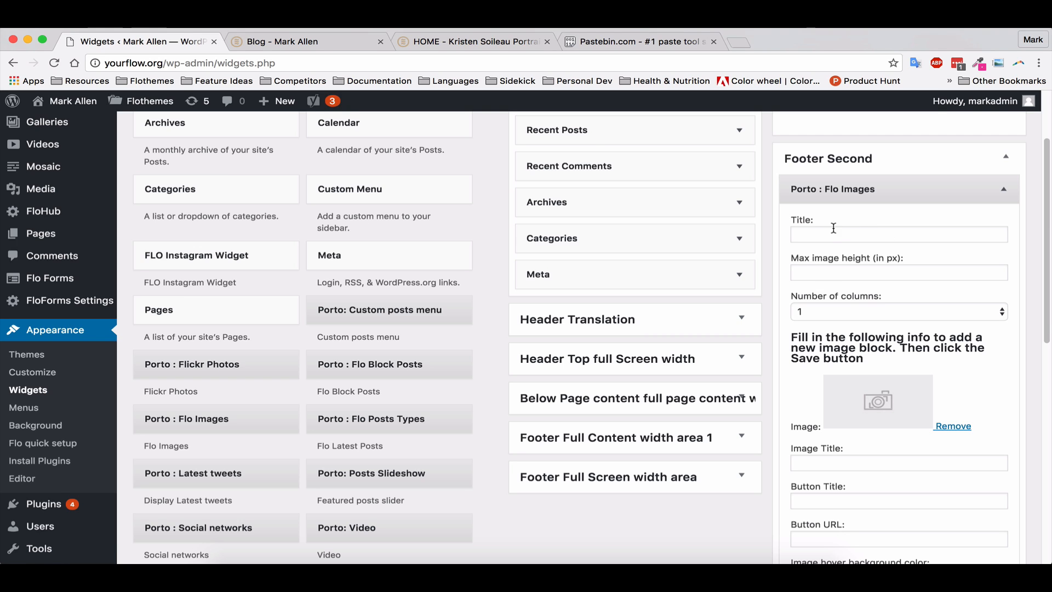
mouse_move(887, 269)
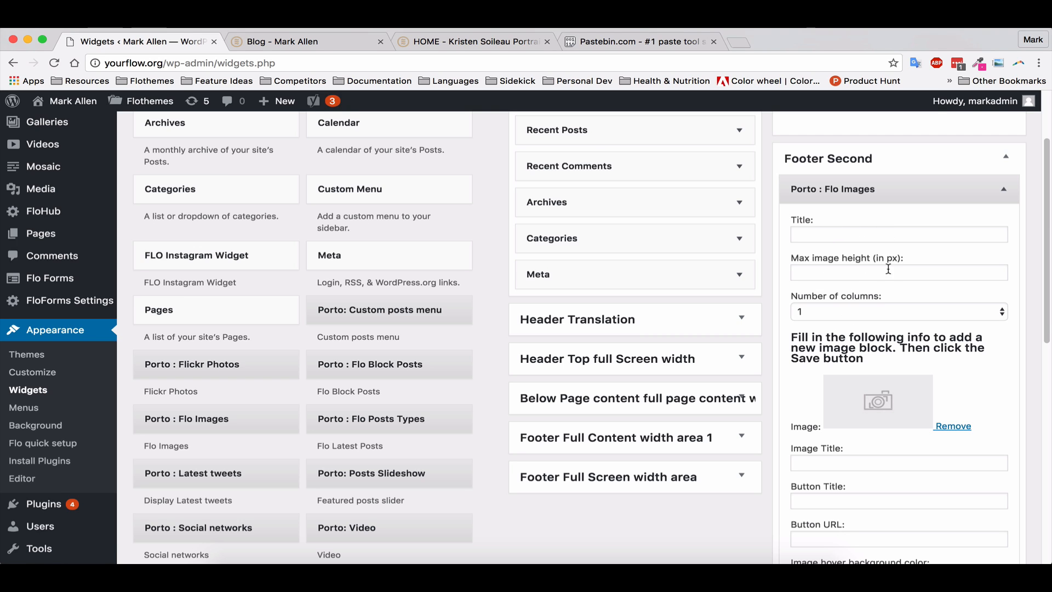
click(876, 401)
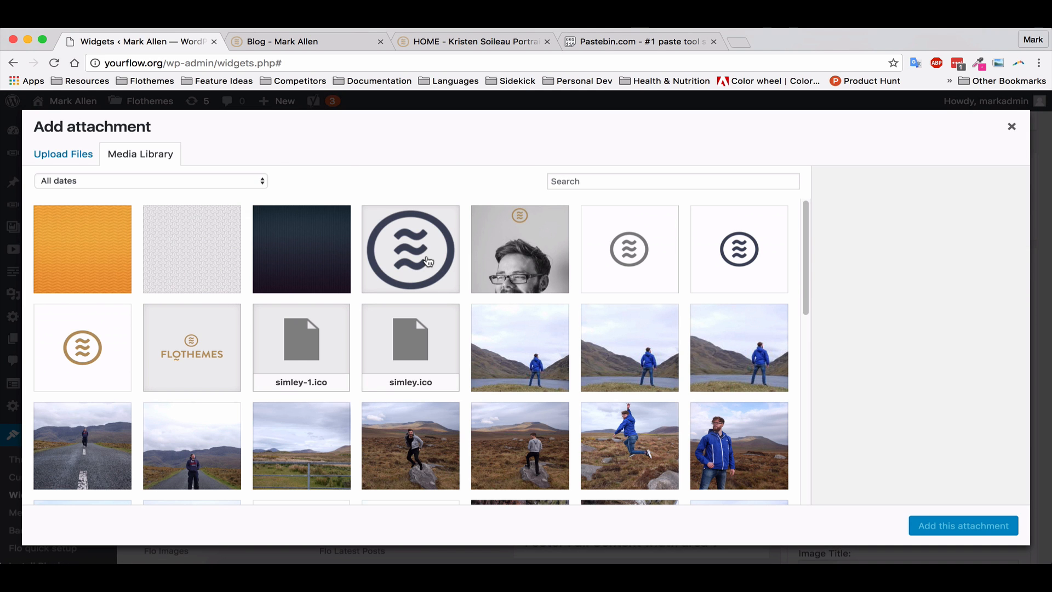
click(410, 248)
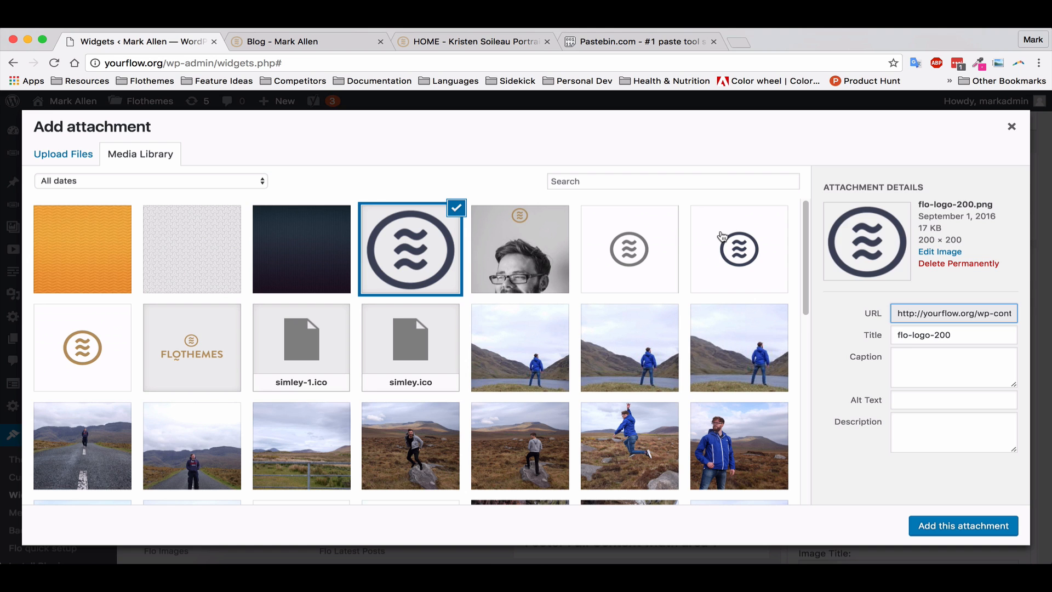
mouse_move(520, 317)
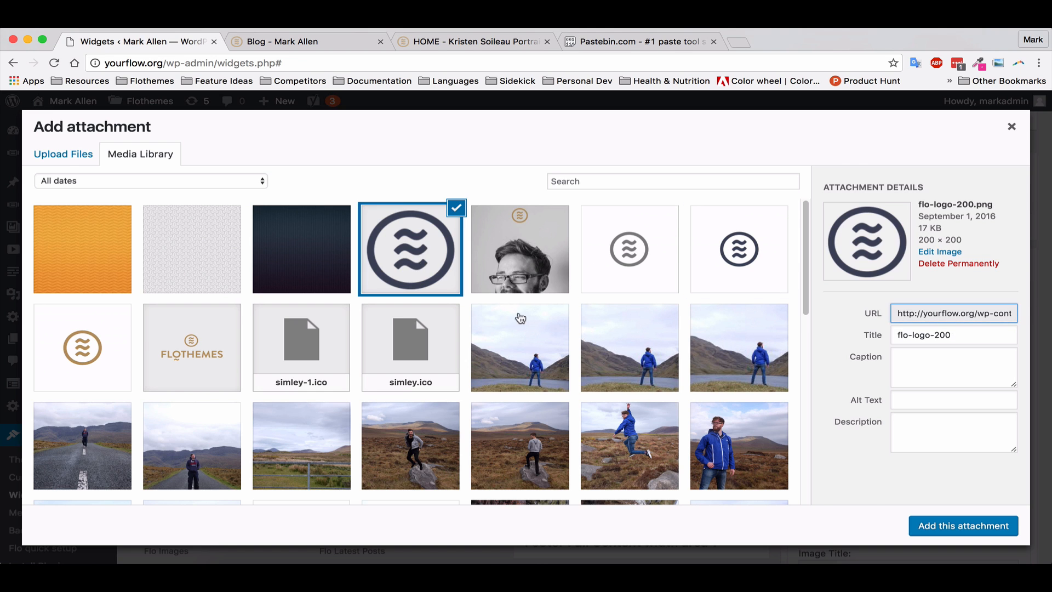
click(962, 525)
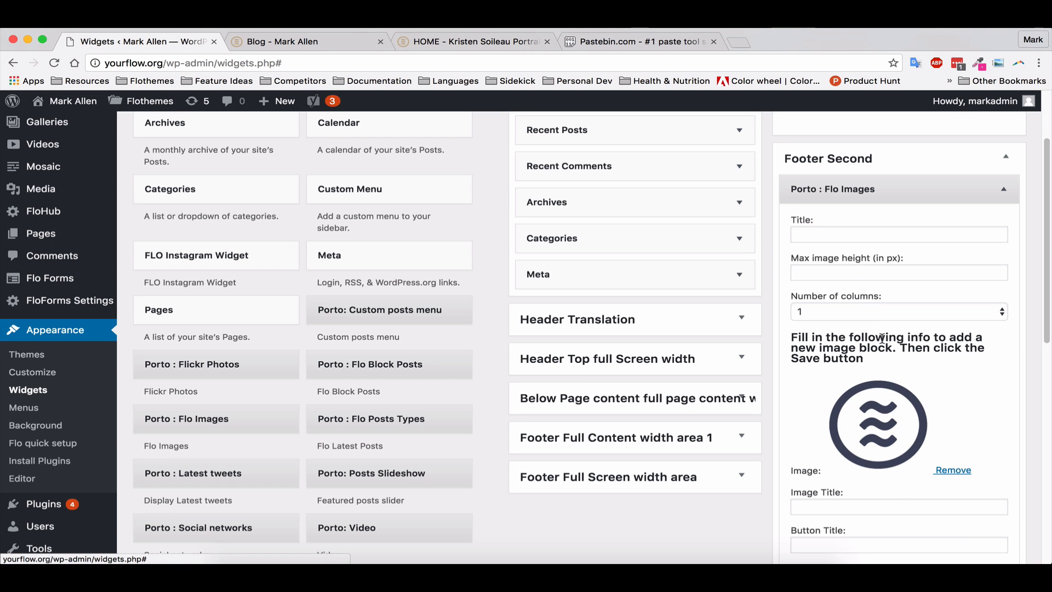
- Set the logo image's maximum height to 200 px
click(897, 272)
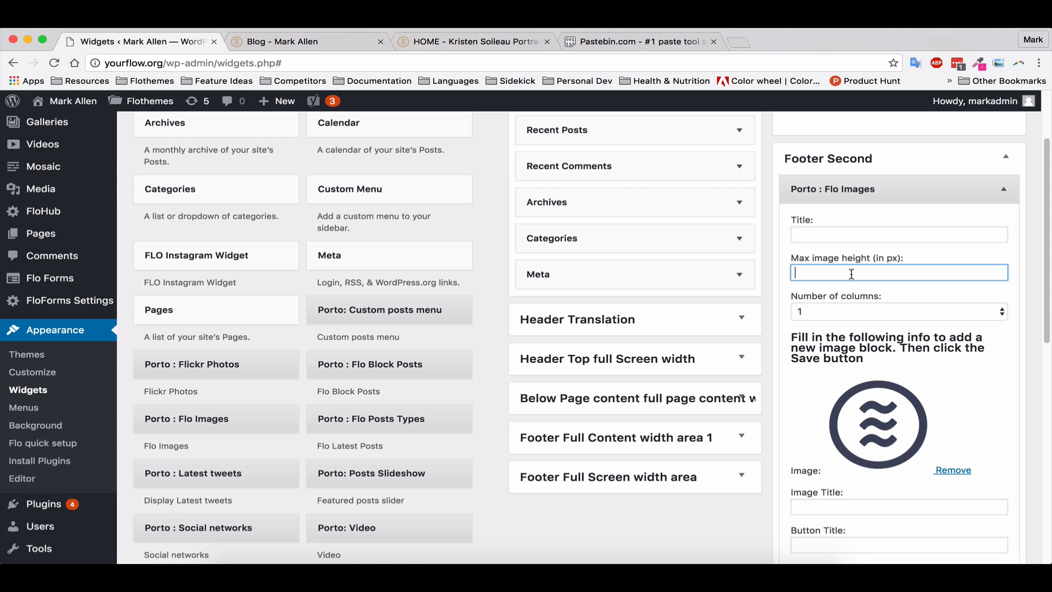
text(2)
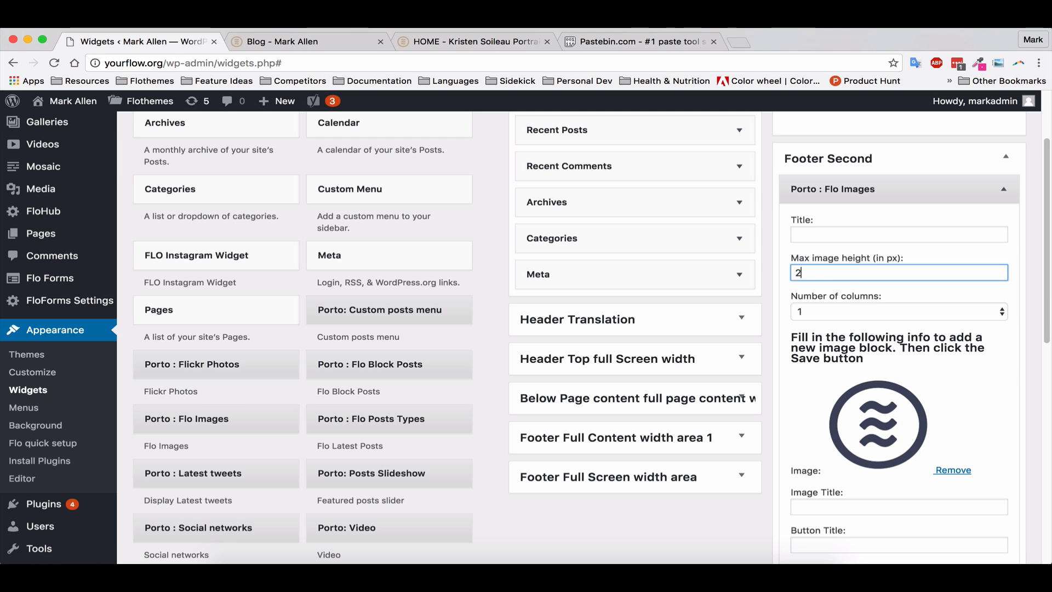
text(00)
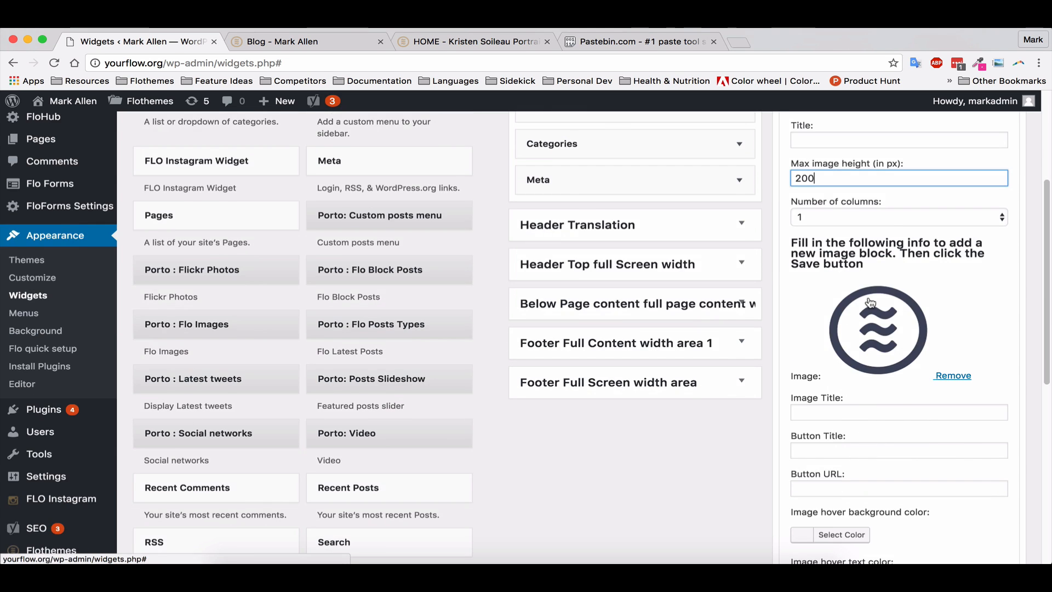
scroll(down, 3)
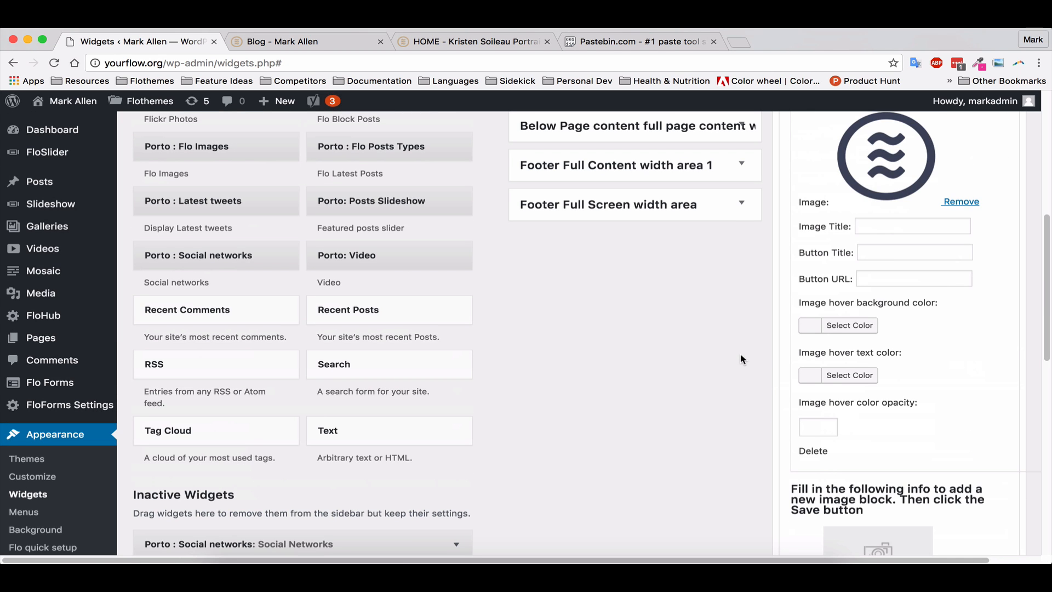
scroll(up, 3)
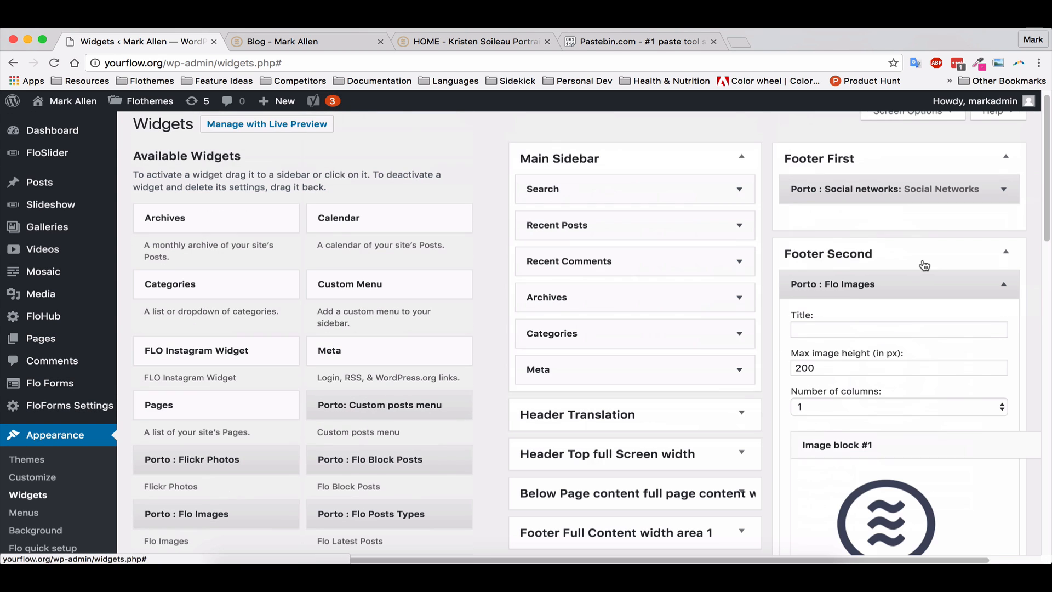
- Collapse Flo Images and add a Categories widget titled 'Post Categories' to Footer Third, saved
click(1003, 283)
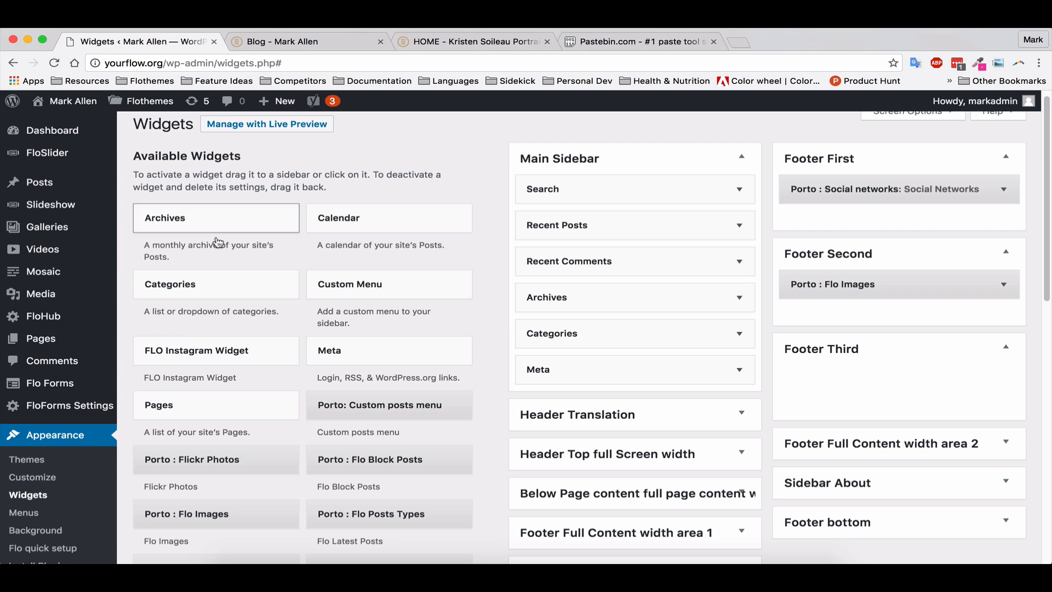
mouse_move(213, 306)
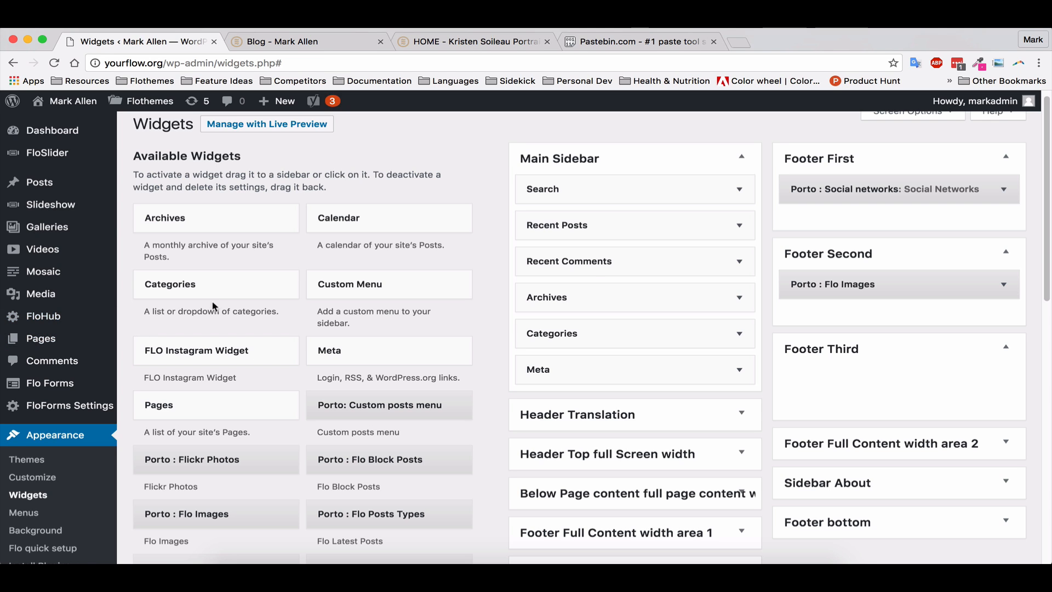
click(872, 378)
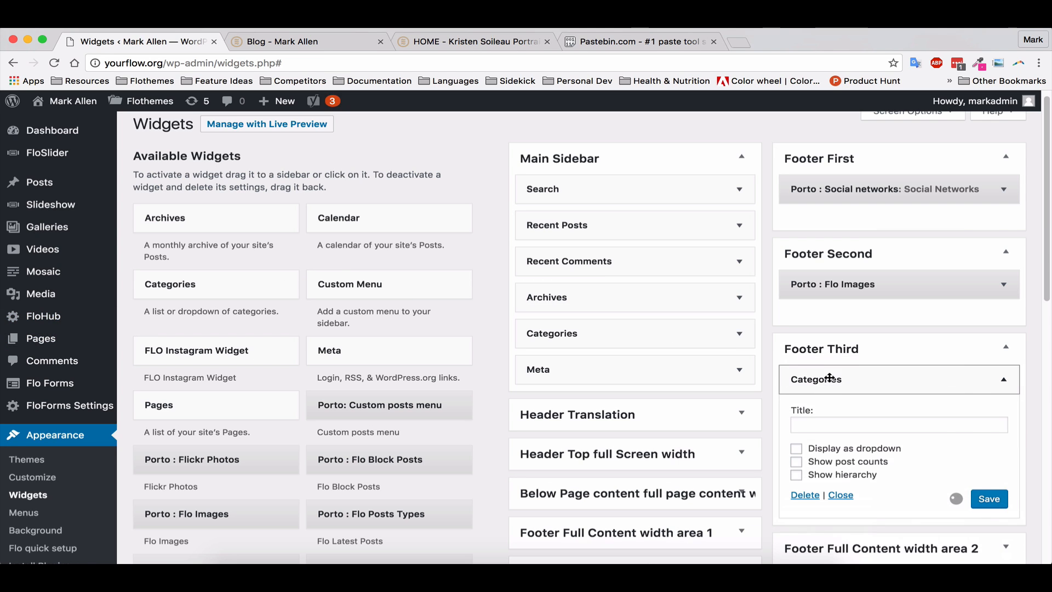
click(899, 424)
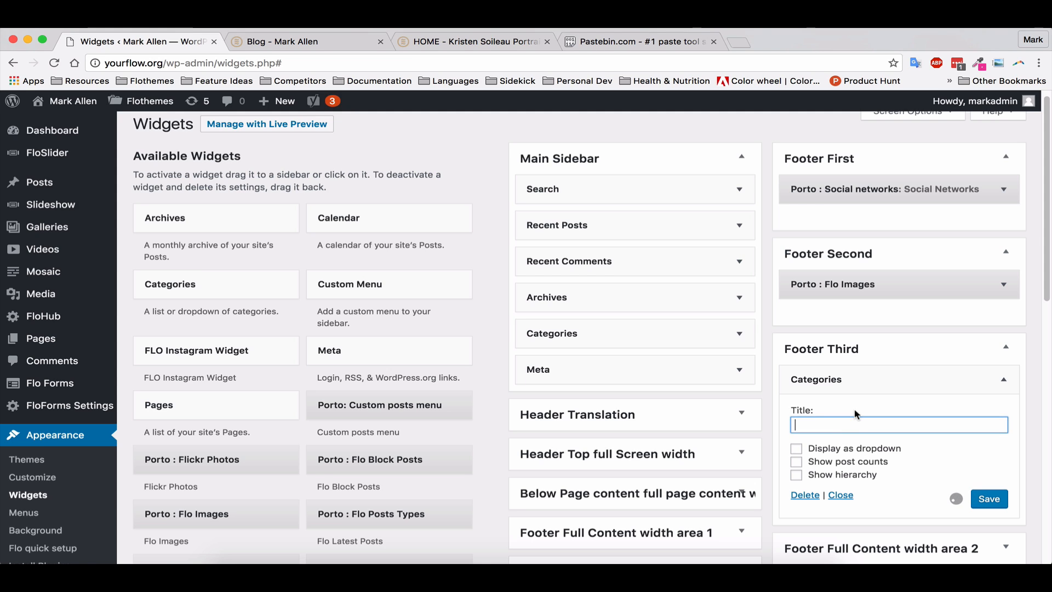
text(C)
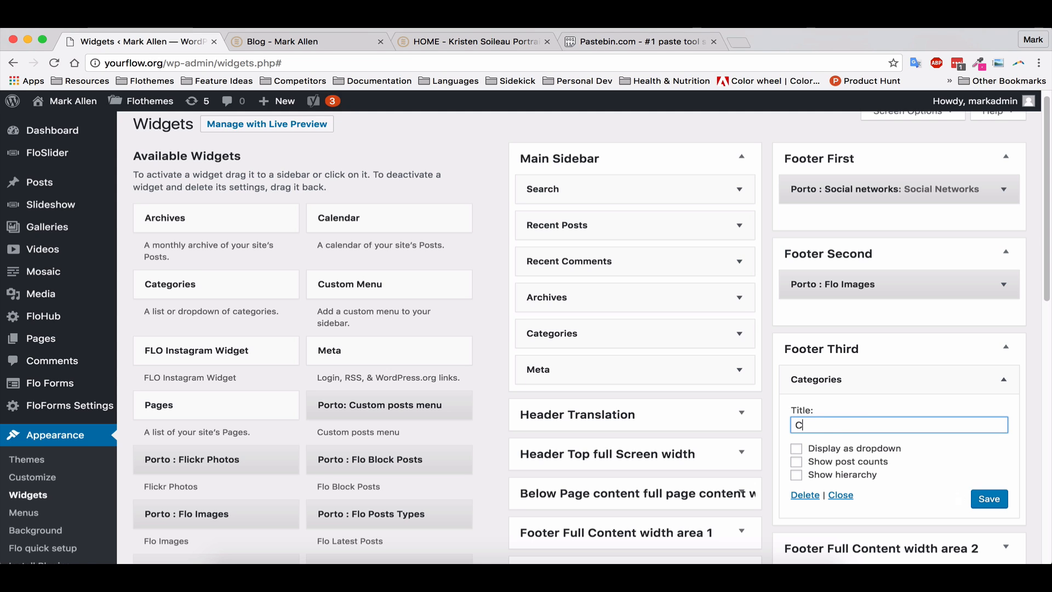
text(ategories)
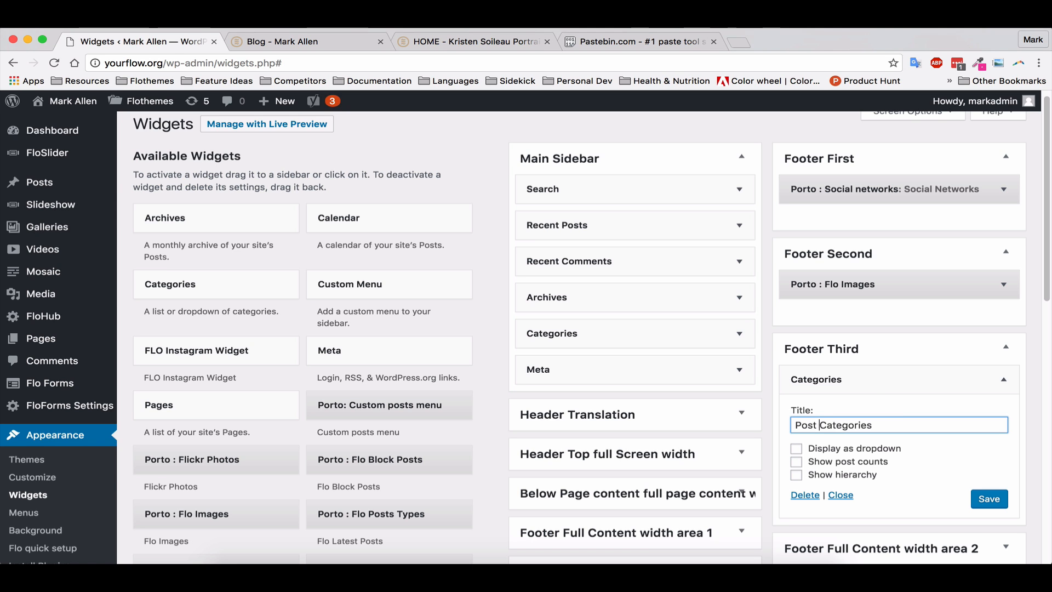
click(988, 498)
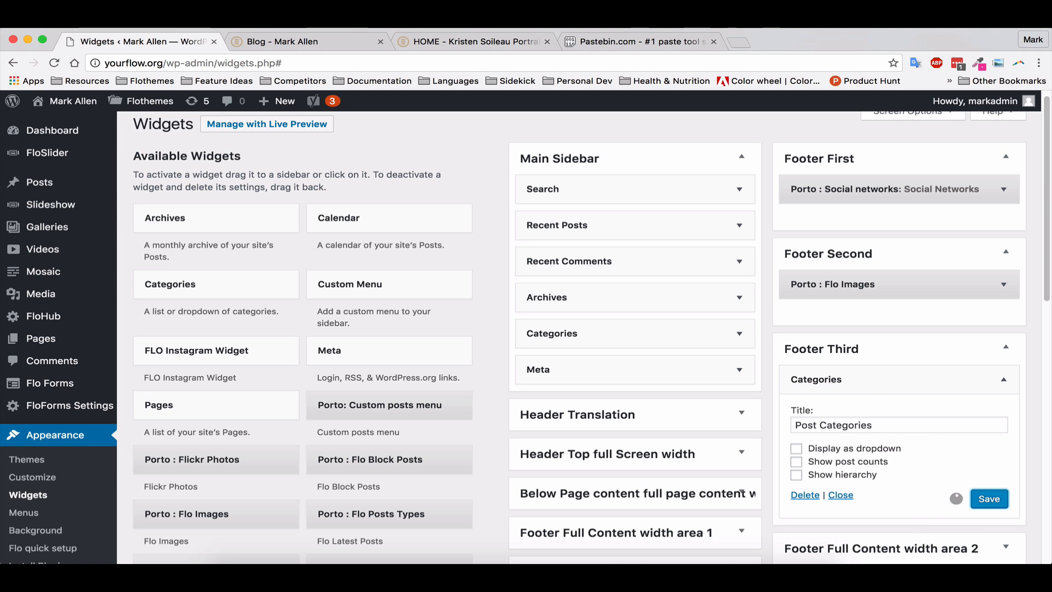
click(302, 41)
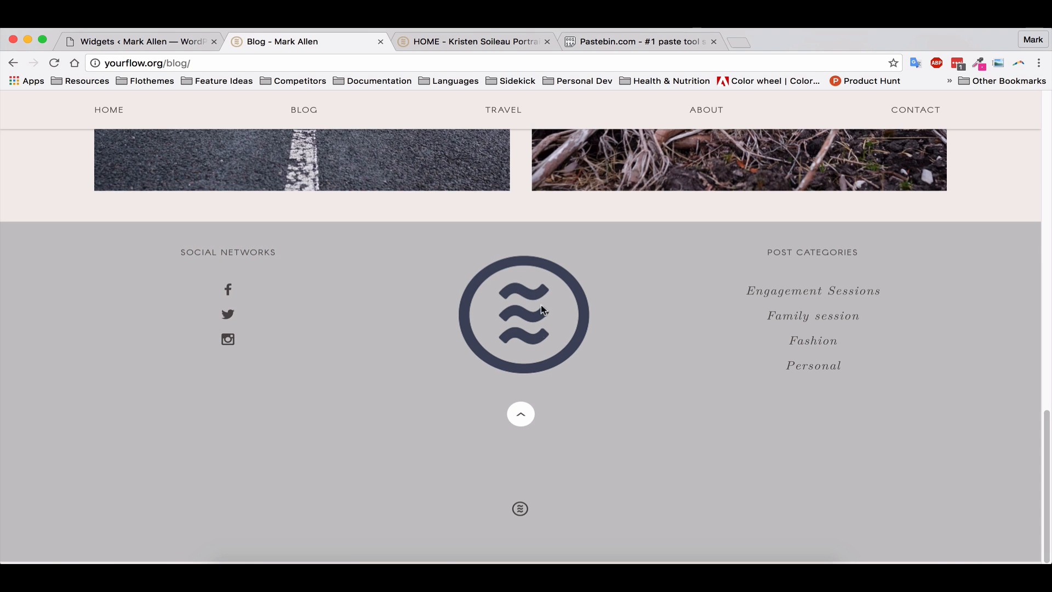
mouse_move(488, 338)
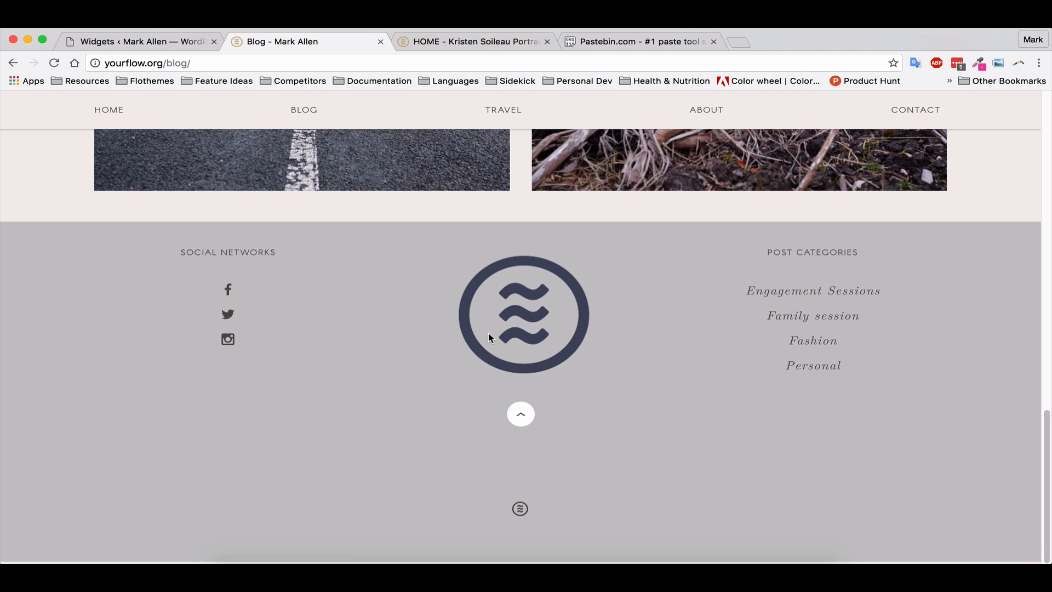
mouse_move(945, 250)
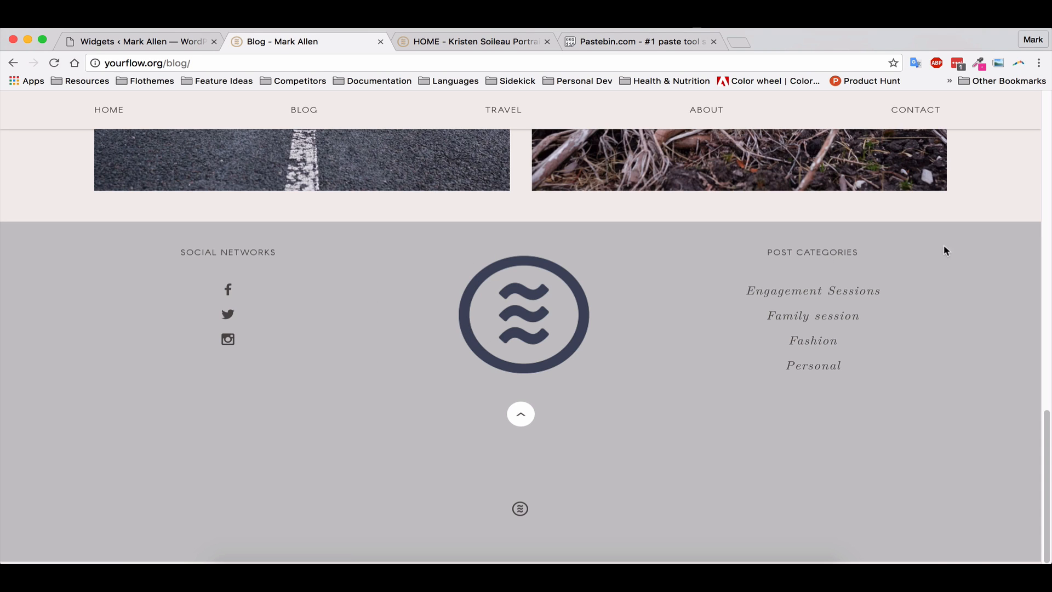
mouse_move(267, 379)
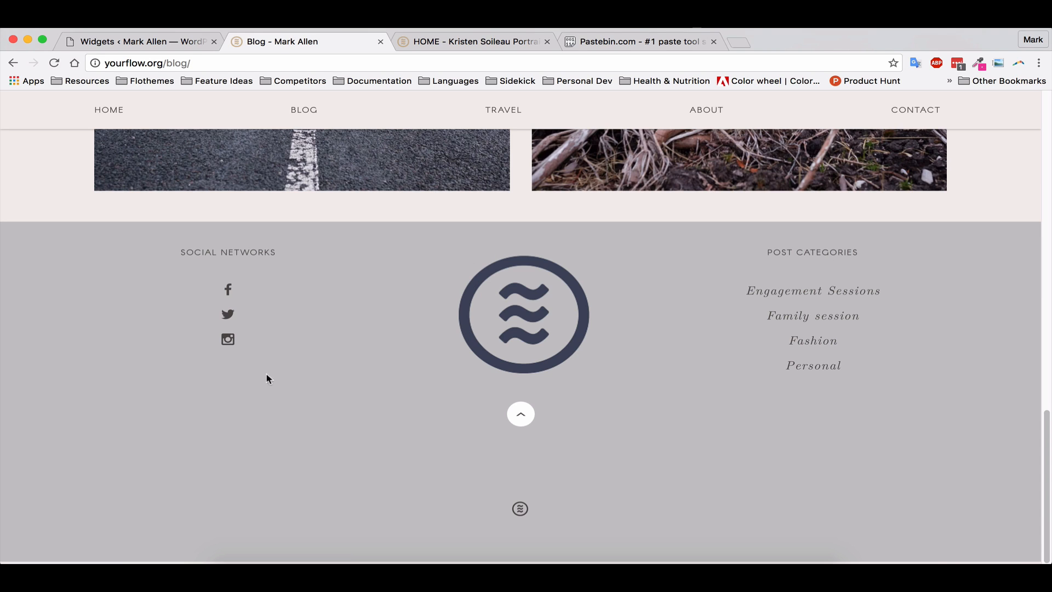
mouse_move(156, 260)
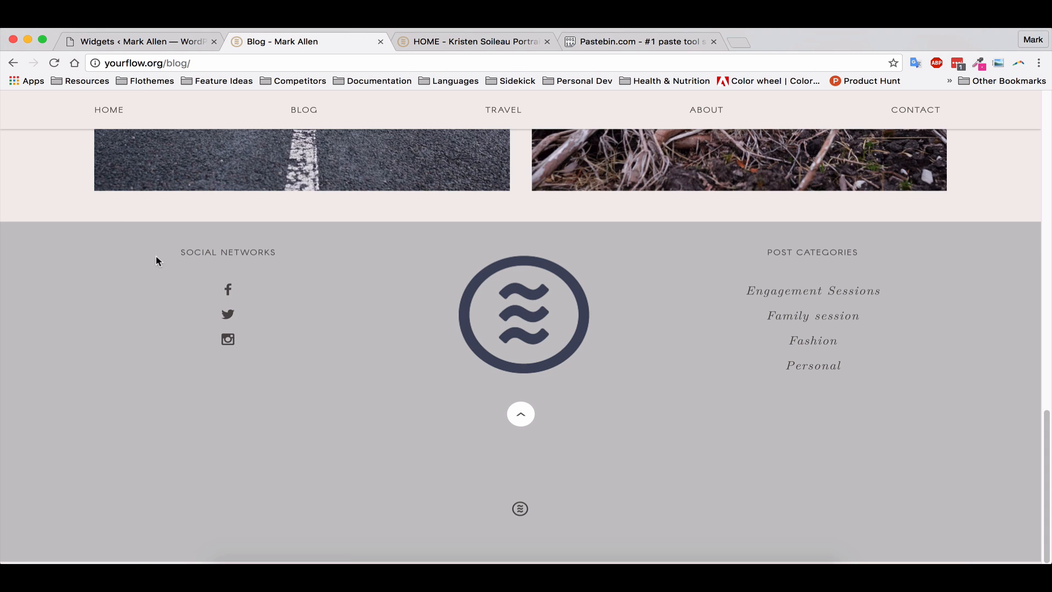
mouse_move(134, 57)
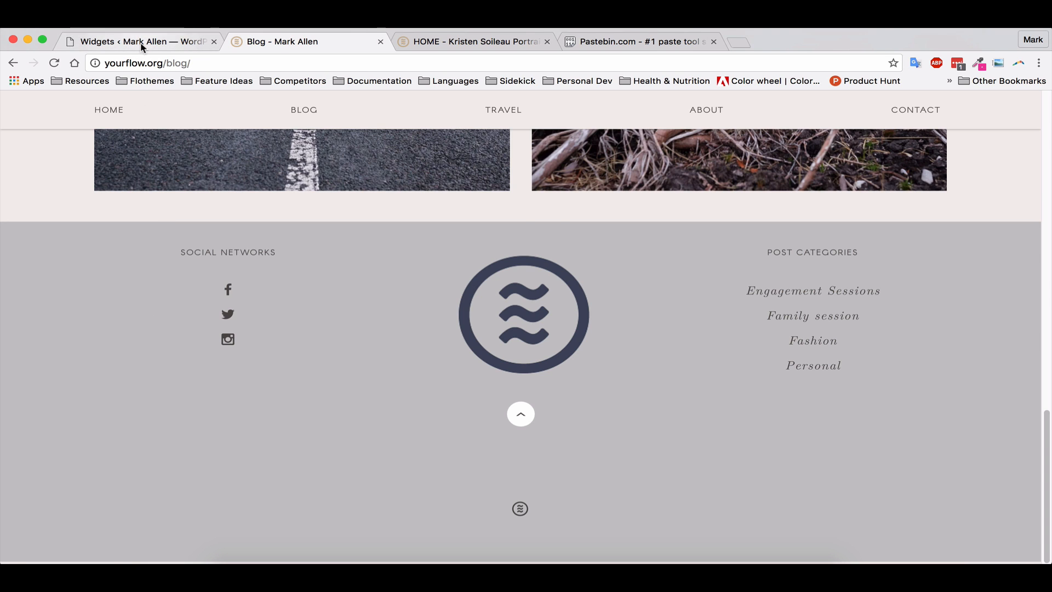
- Return to the Widgets page and open the Flothemes Porto theme options
click(138, 41)
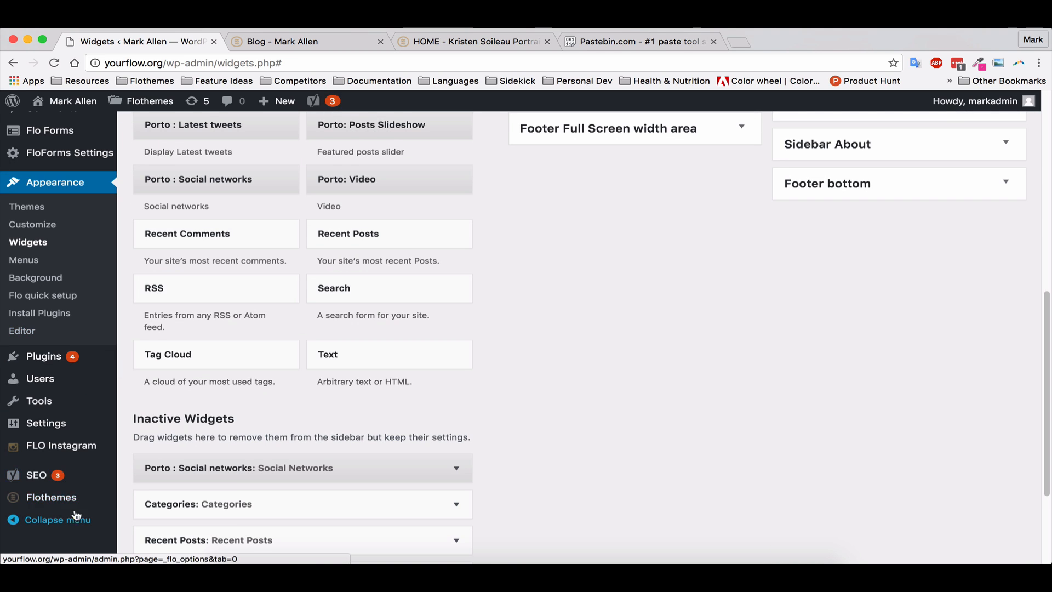
click(51, 497)
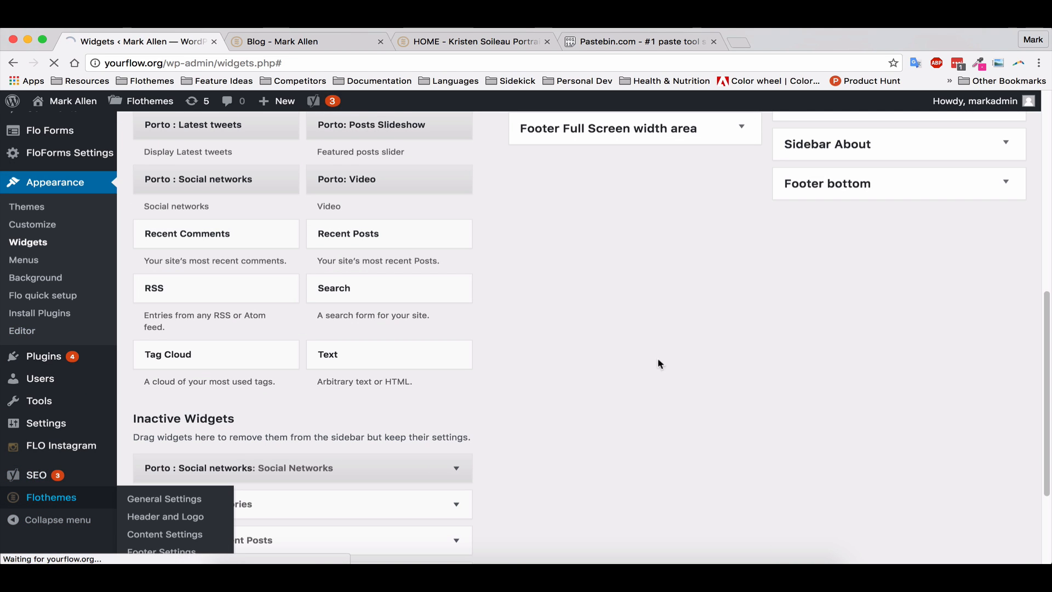
click(163, 498)
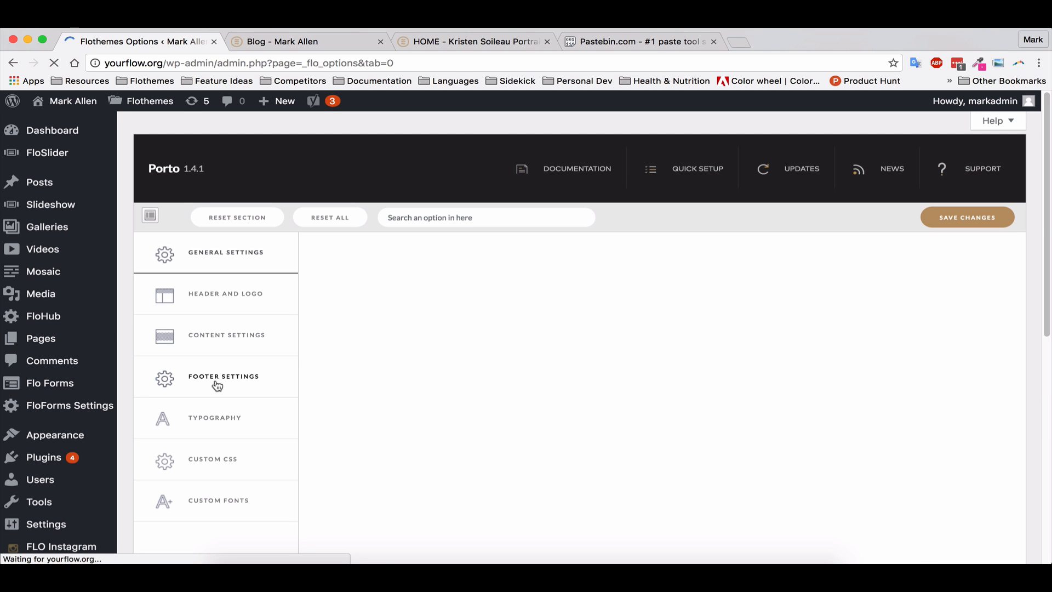
- Set the Footer Background Color to sage green, save, and preview it on the blog
click(224, 376)
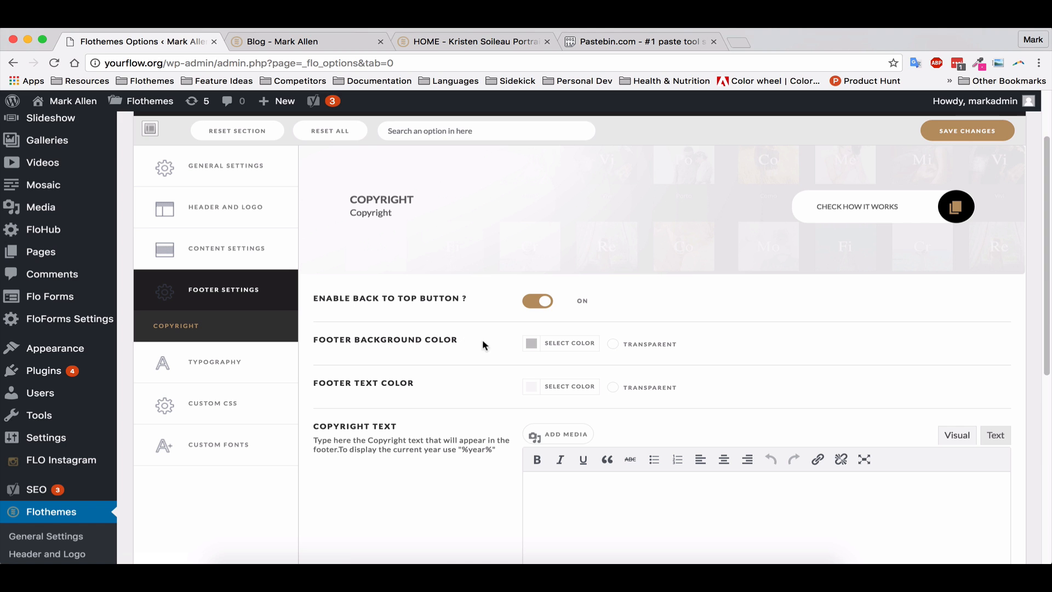
click(531, 344)
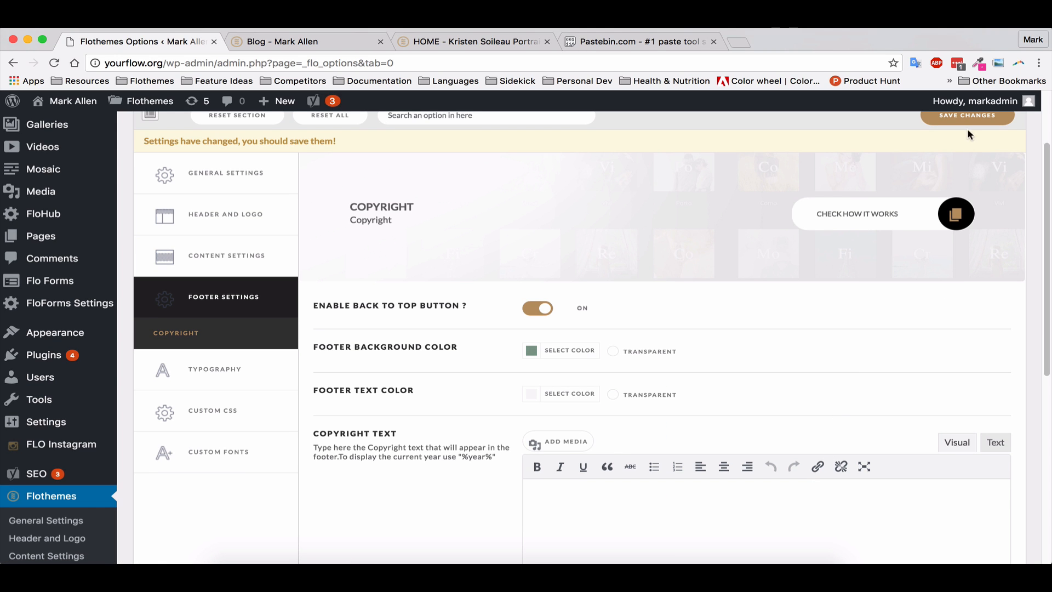
click(966, 115)
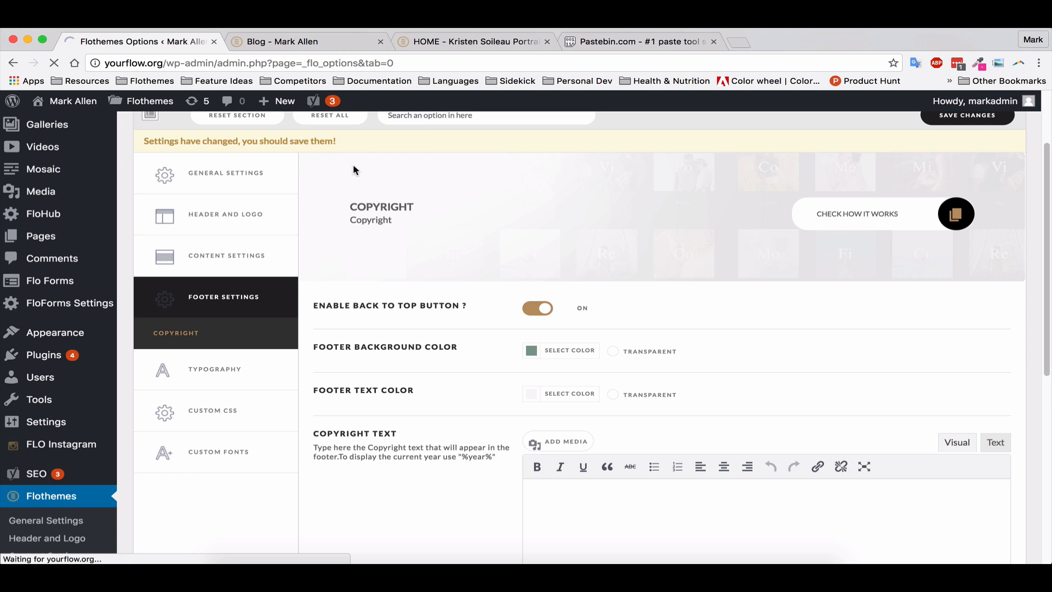
click(282, 42)
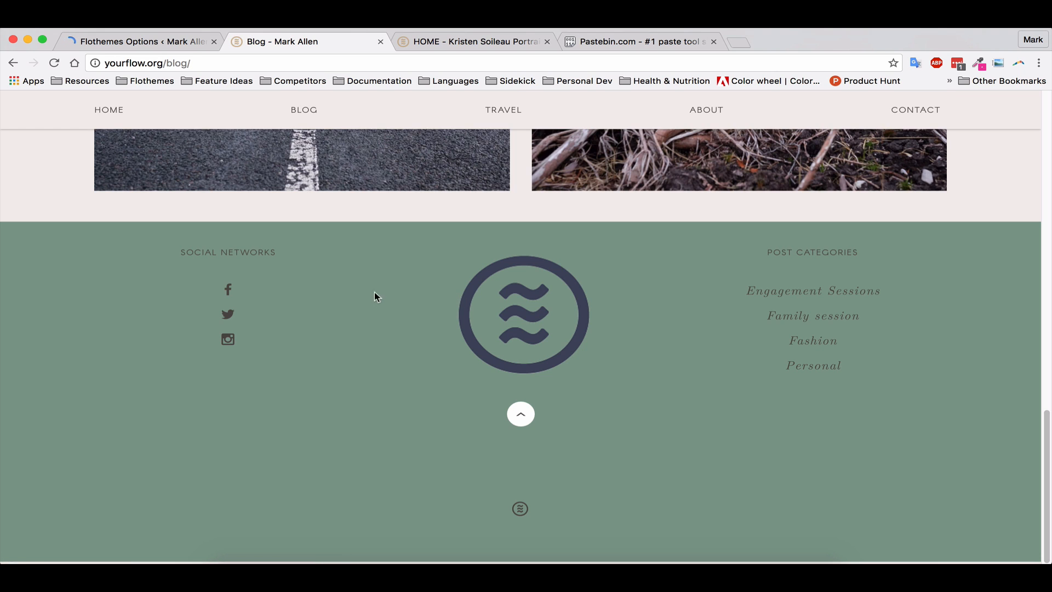
click(137, 41)
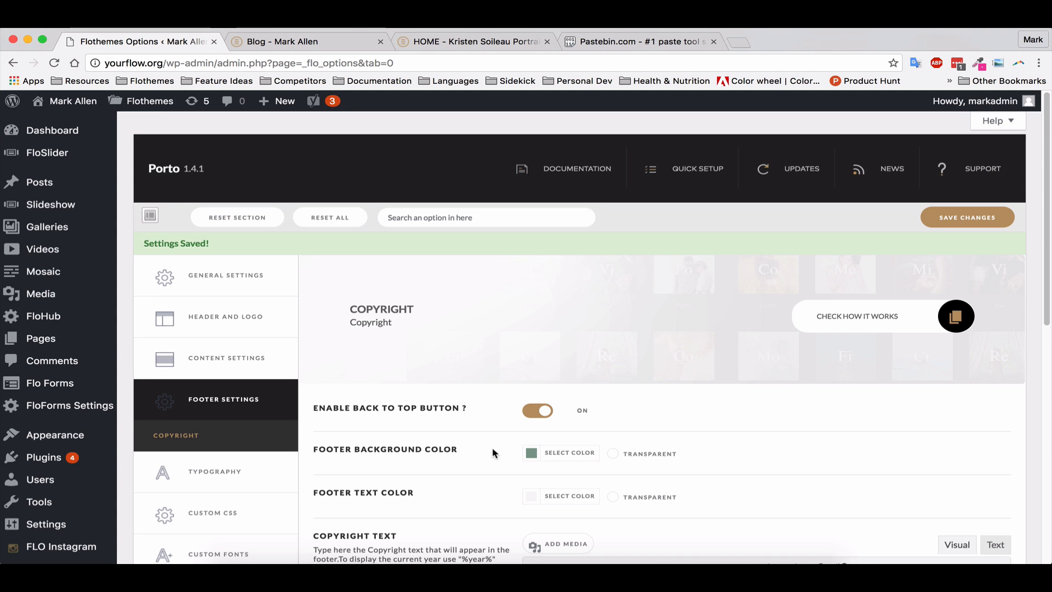
scroll(down, 3)
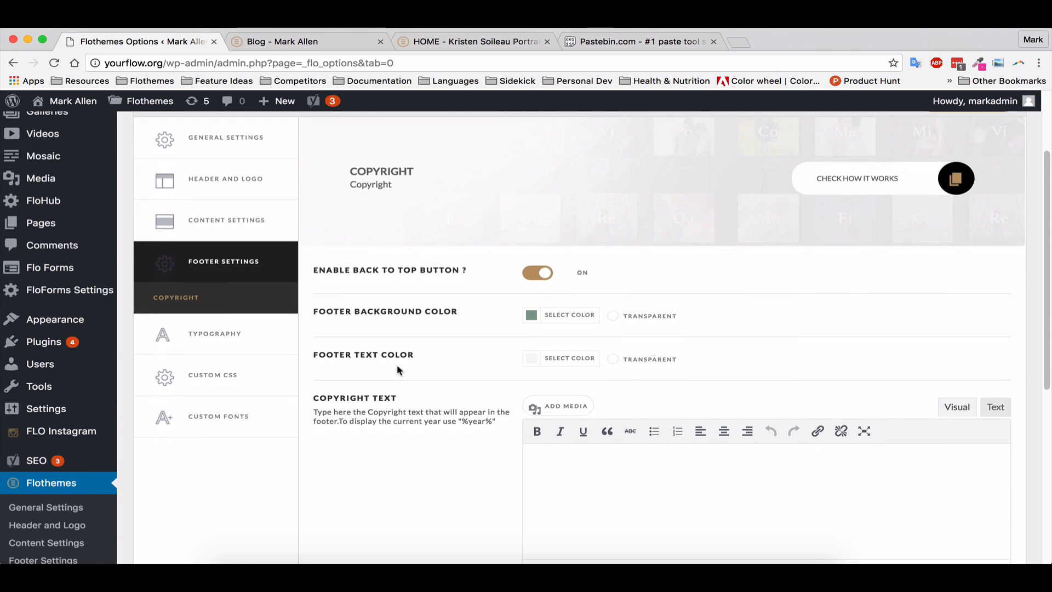
- Change the footer background colour to black, save, and preview it on the blog
click(568, 357)
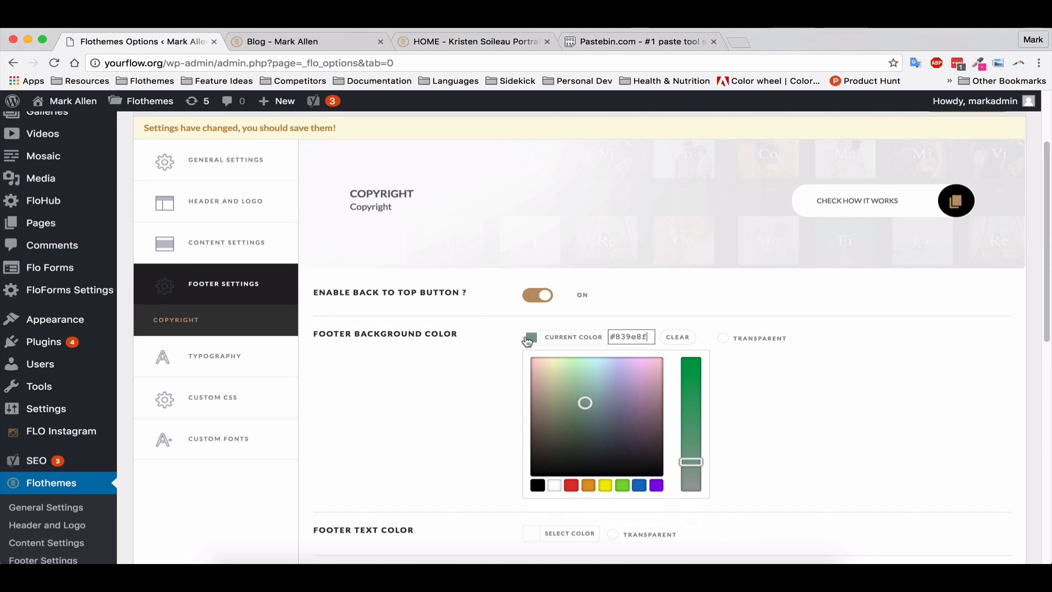
click(531, 337)
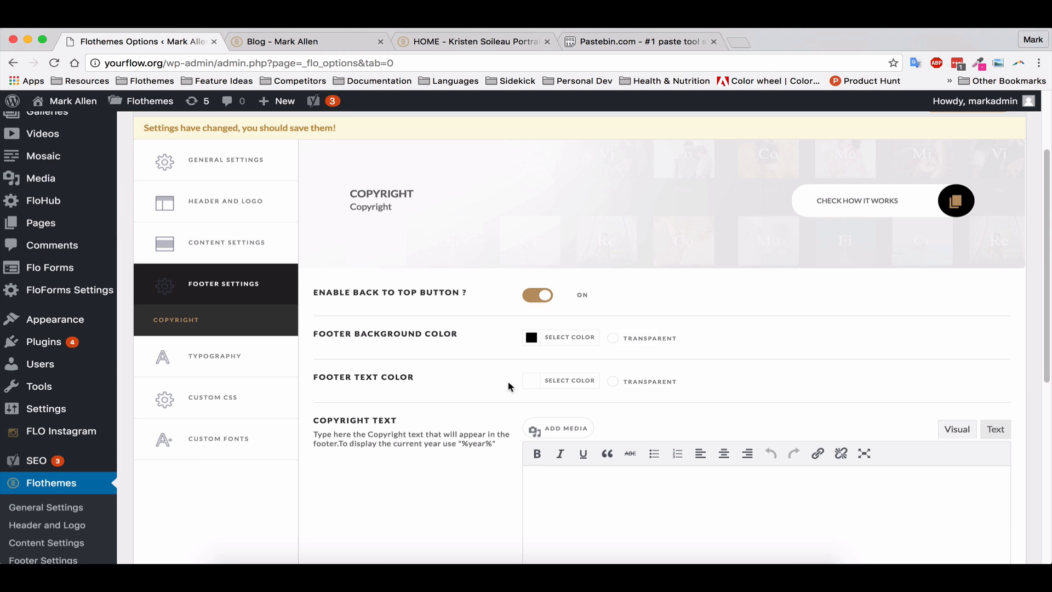
click(568, 380)
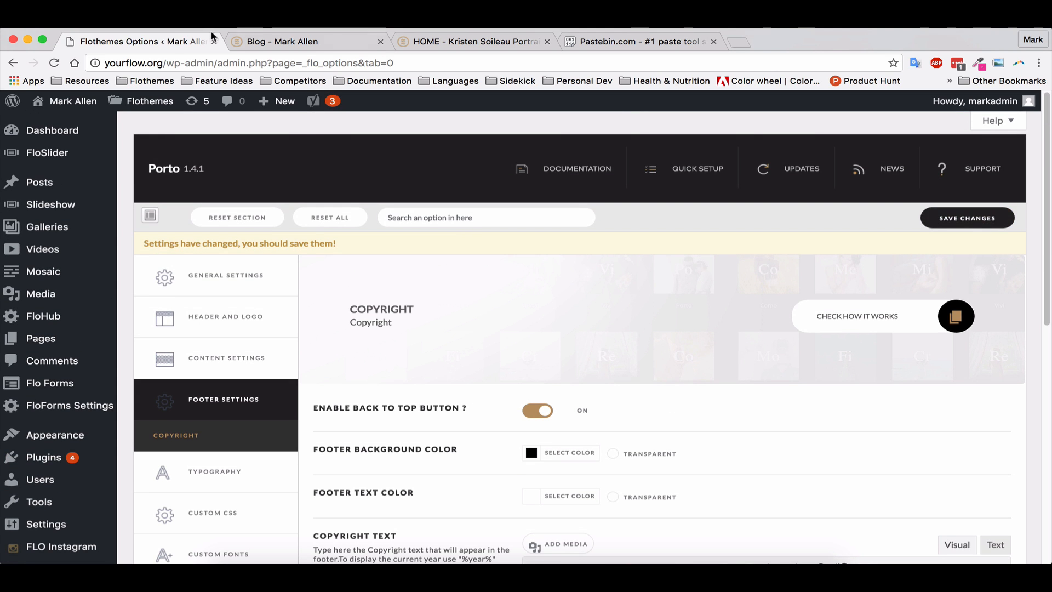
click(282, 41)
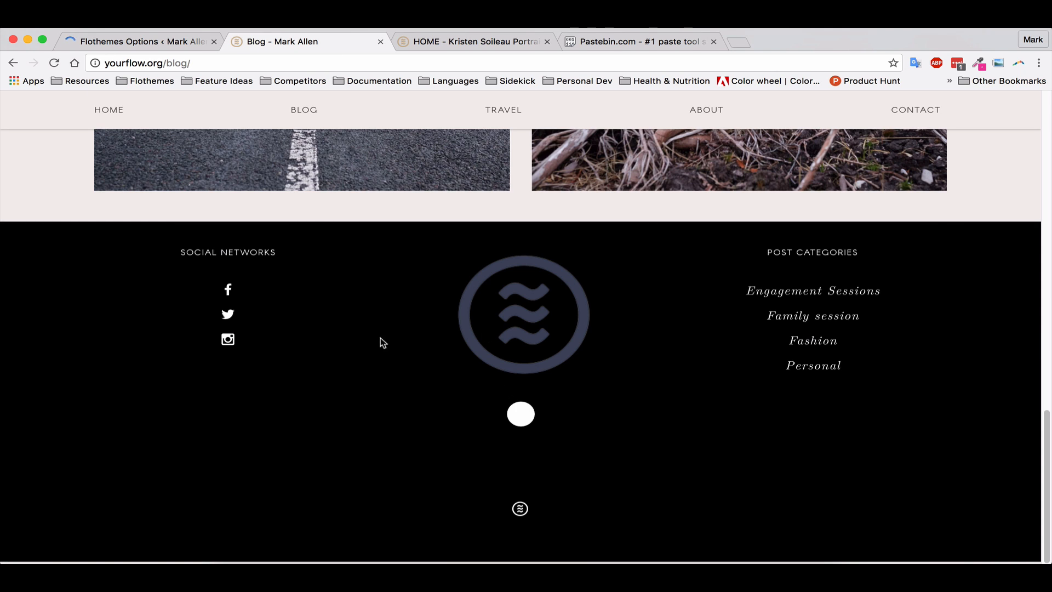
mouse_move(556, 410)
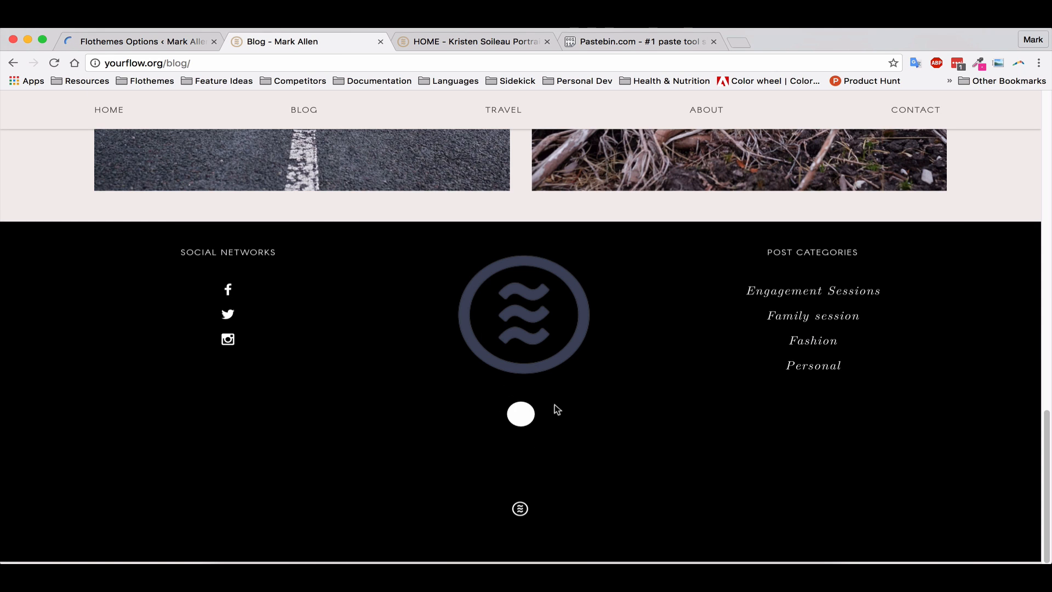
mouse_move(367, 161)
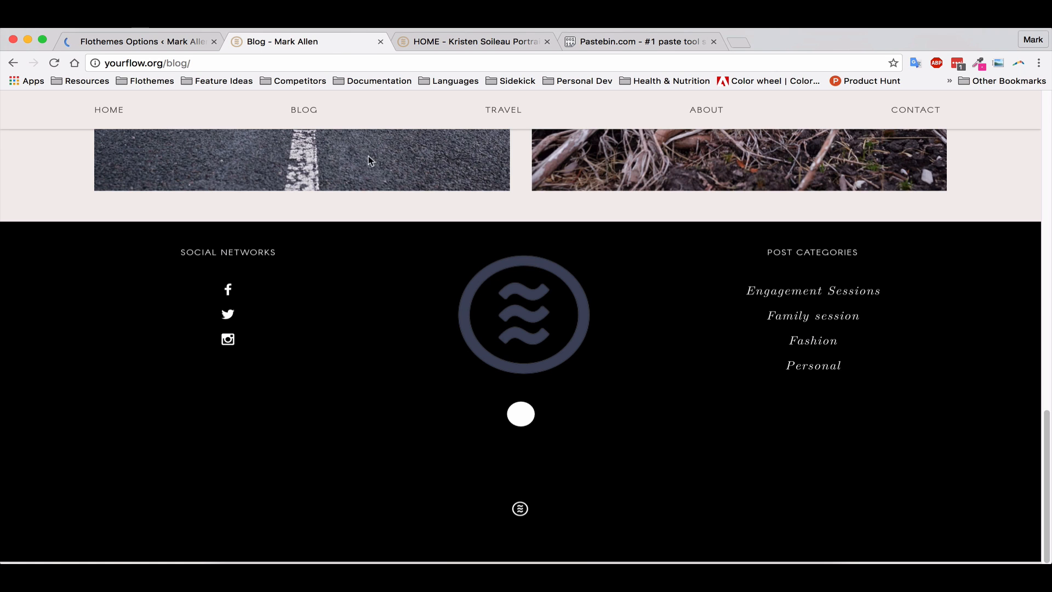
- Bring up the Kristen Soileau Portraits homepage footer for reference
click(141, 41)
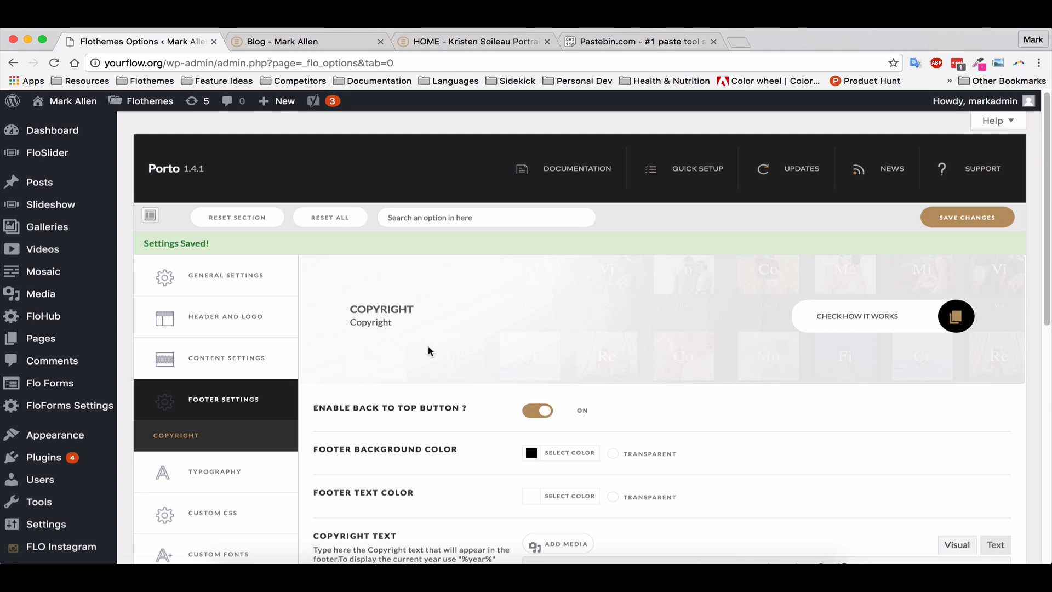
scroll(down, 3)
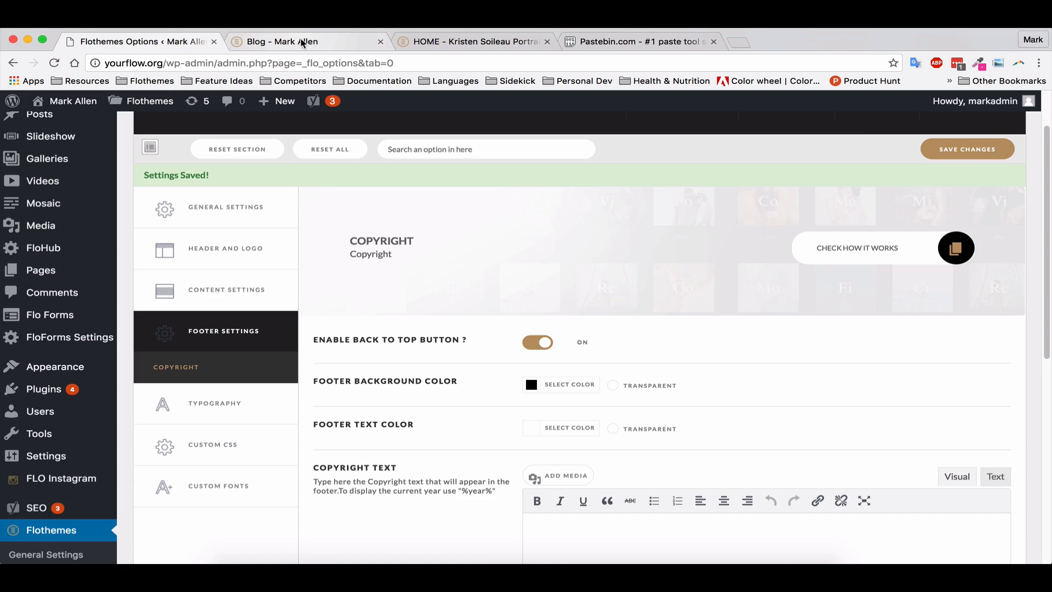
click(475, 41)
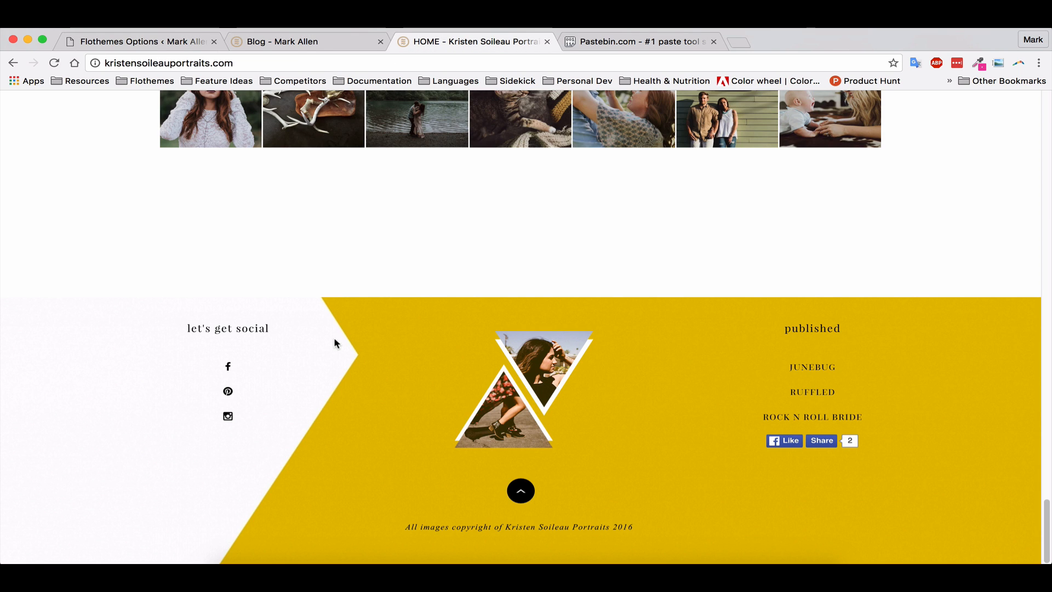
mouse_move(373, 358)
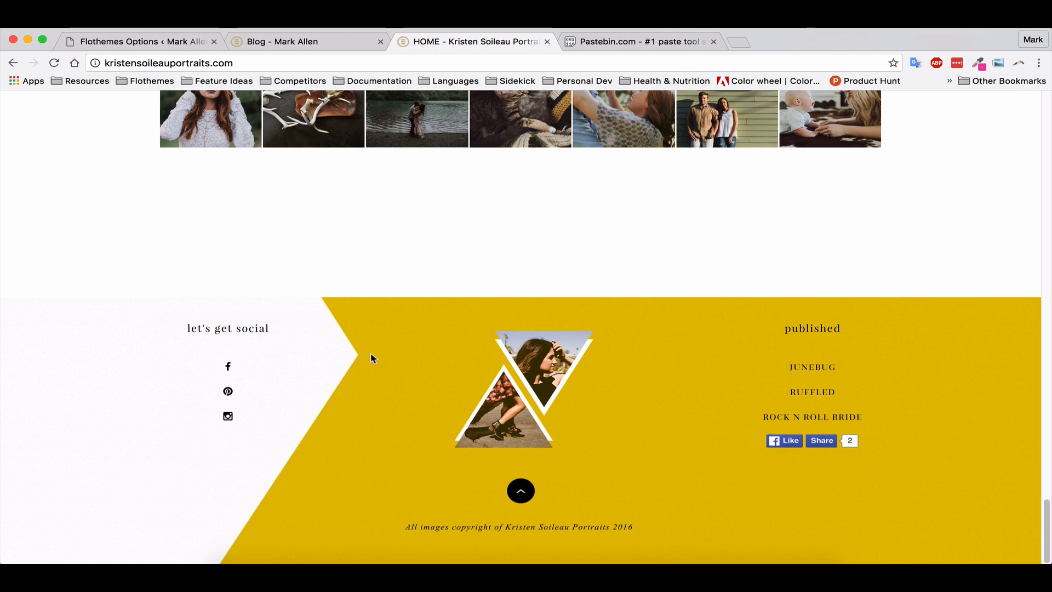
mouse_move(354, 325)
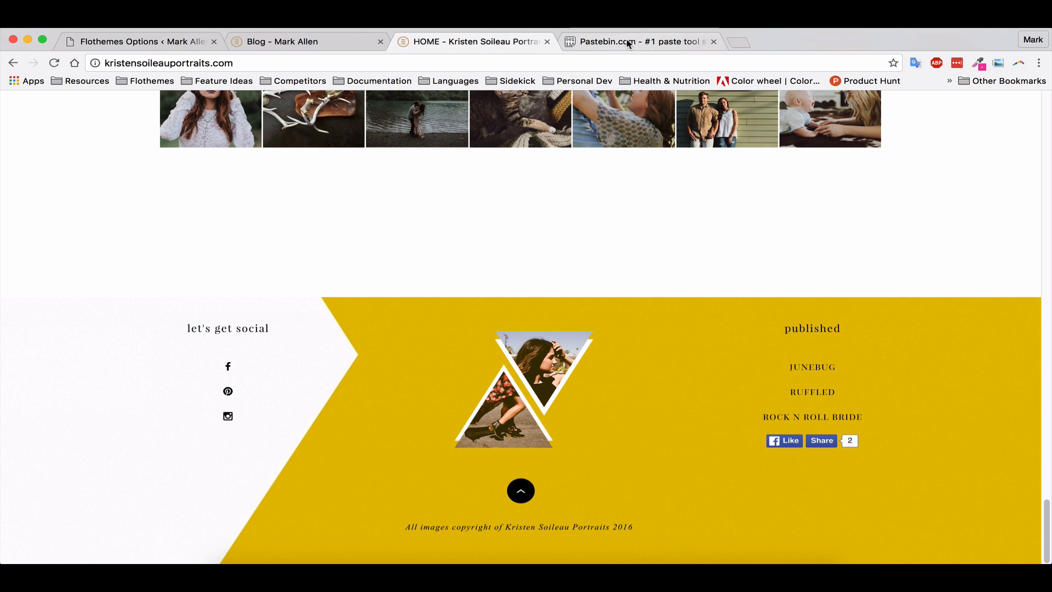
- Copy the entire .main-footer background CSS snippet from Pastebin, then return to theme options
click(637, 41)
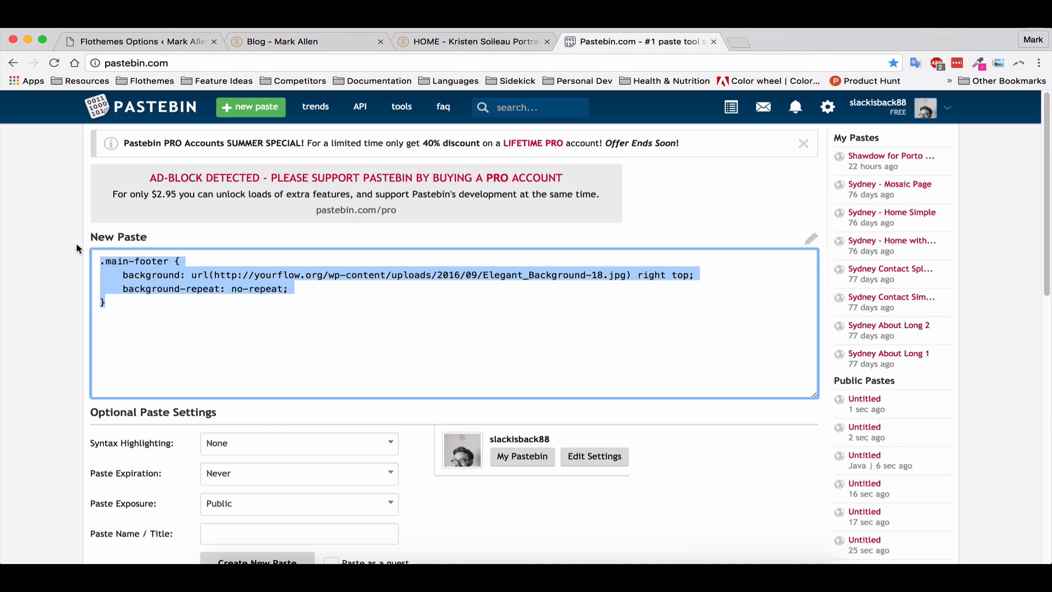
click(134, 302)
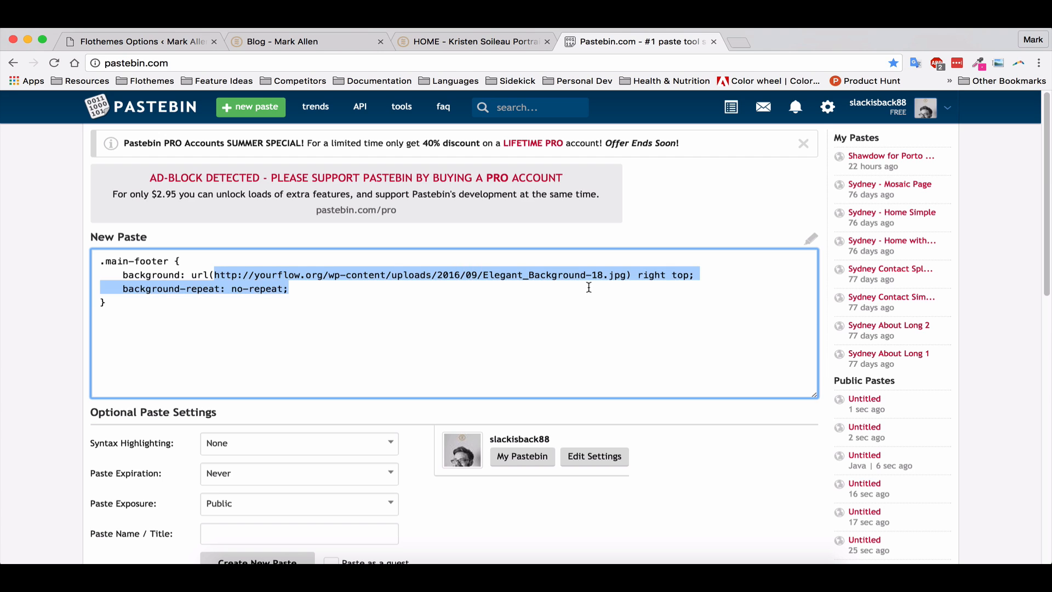
click(463, 274)
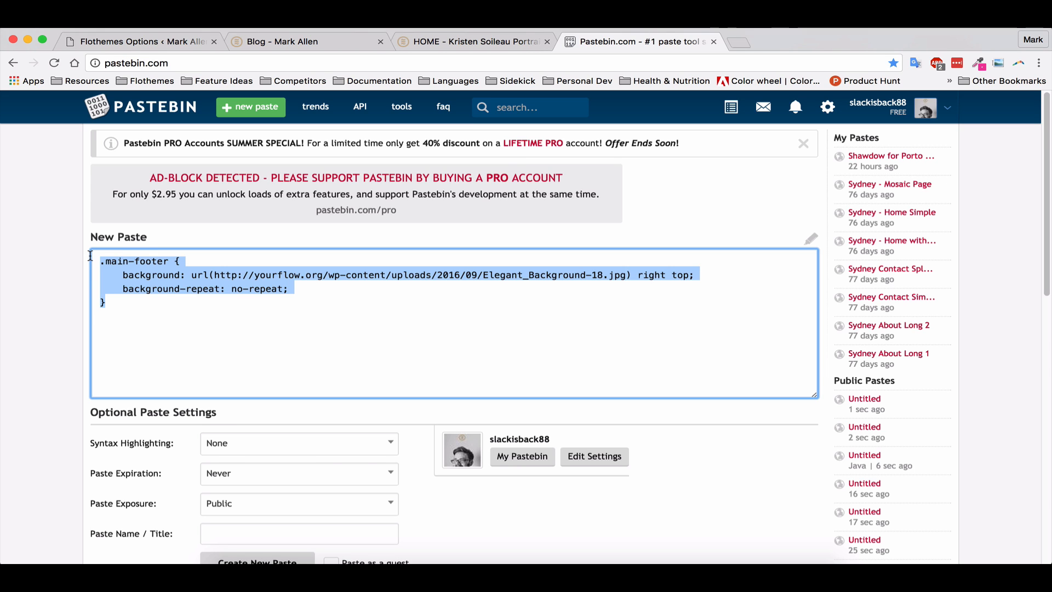
click(134, 41)
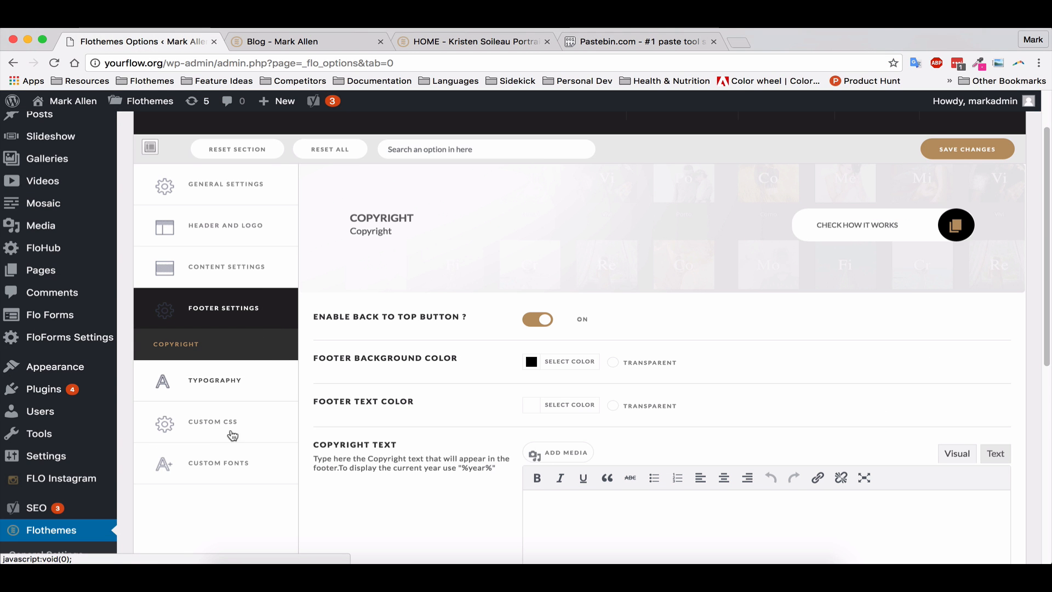
mouse_move(218, 432)
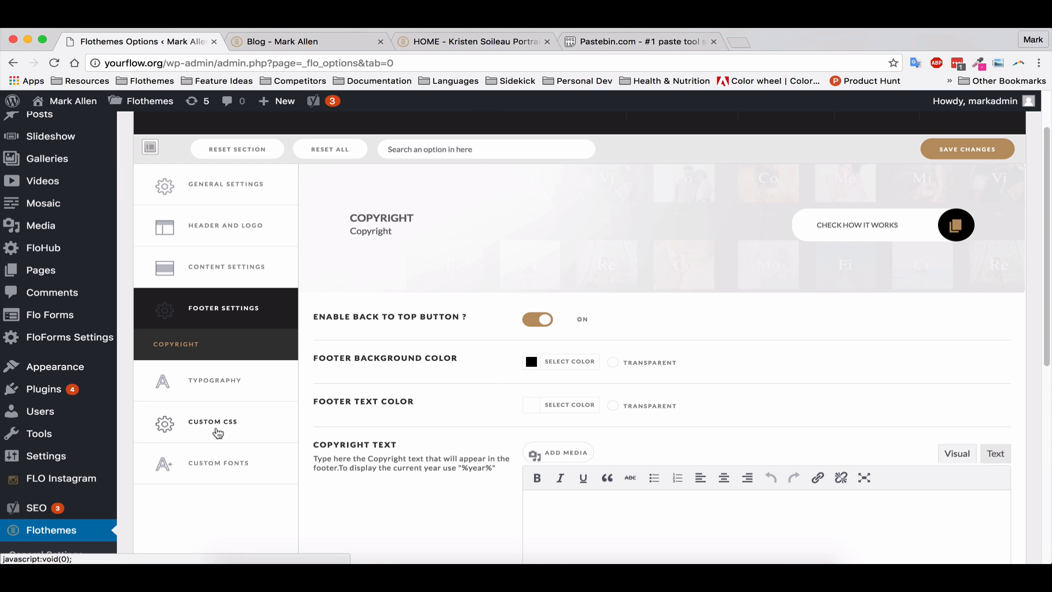
- Paste the .main-footer background rule into Custom CSS, save, and check the blog footer
click(212, 421)
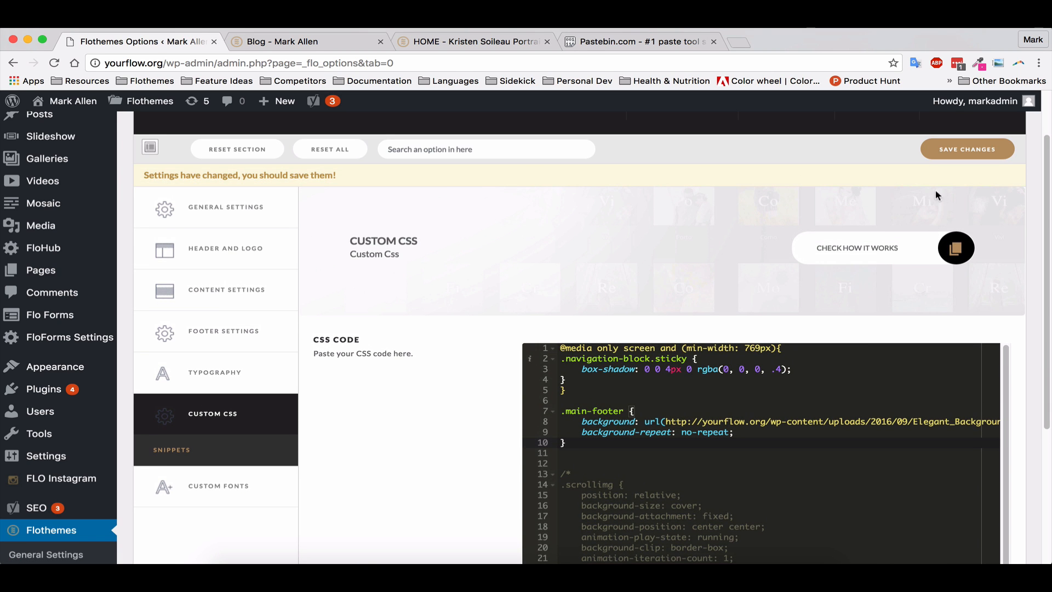
click(966, 149)
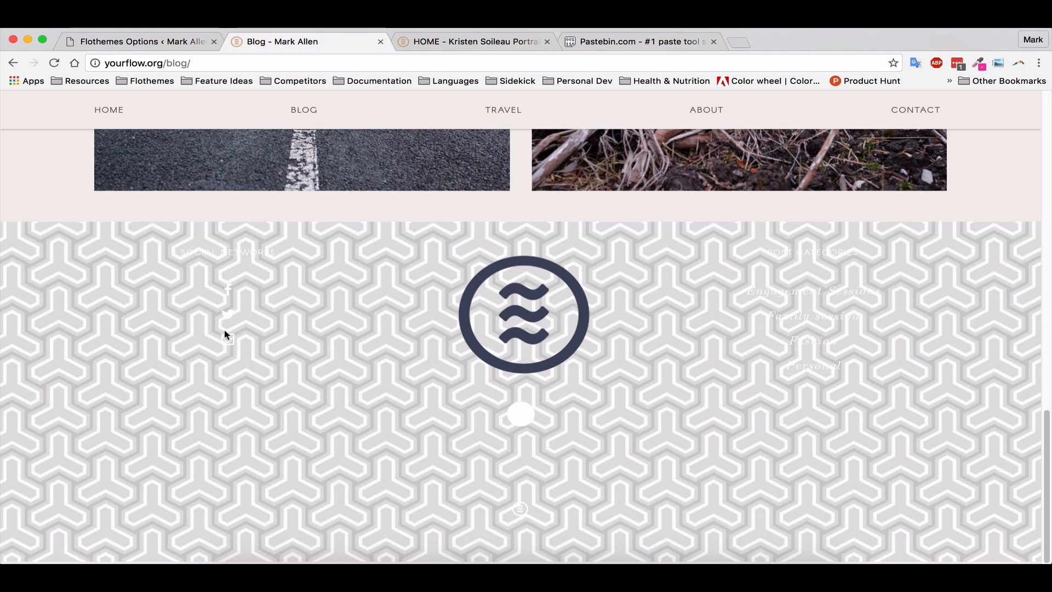
mouse_move(221, 287)
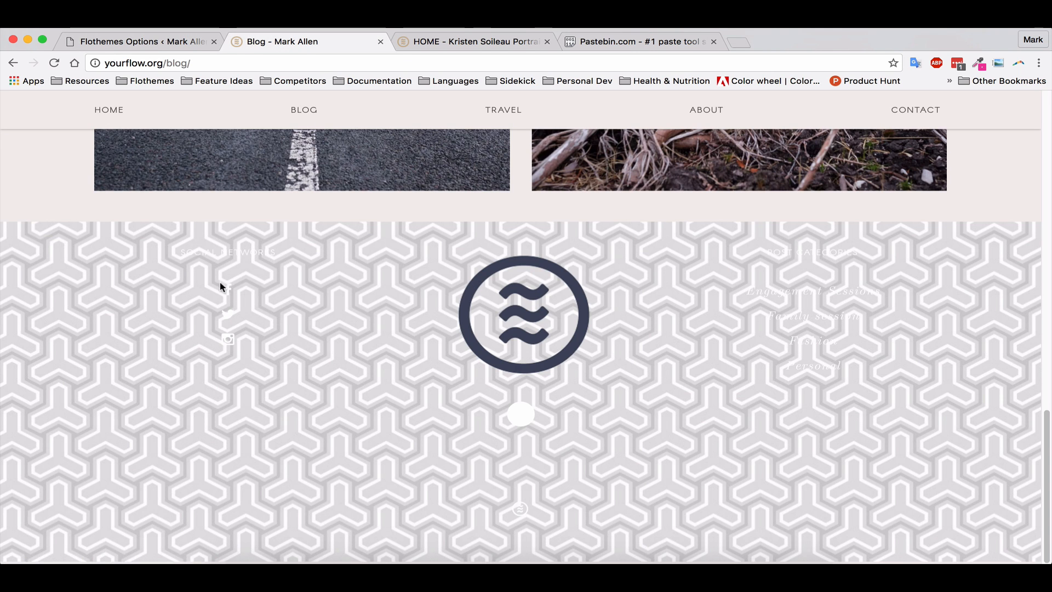
click(134, 42)
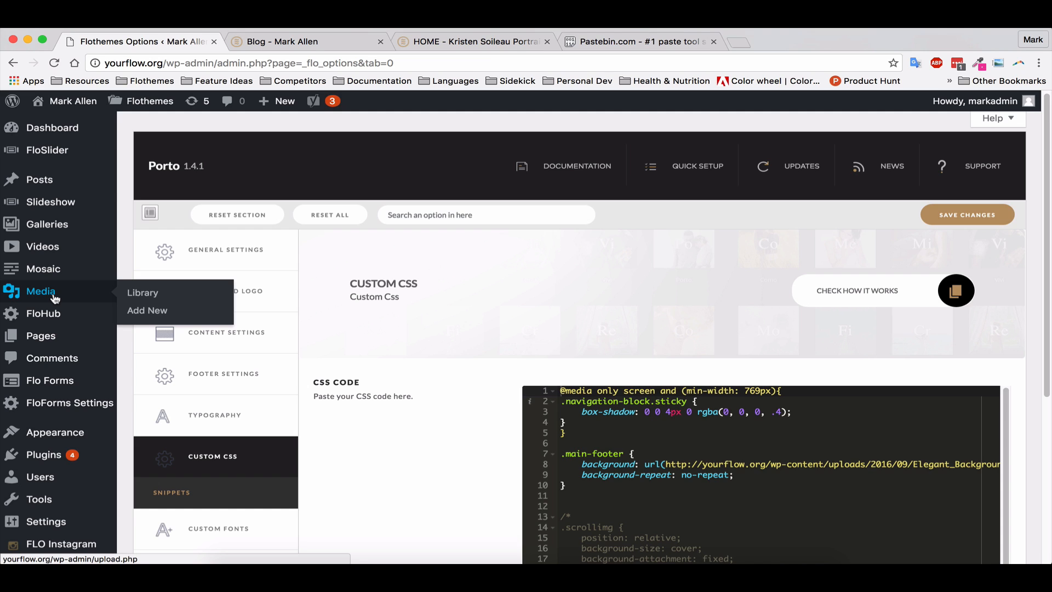
mouse_move(63, 293)
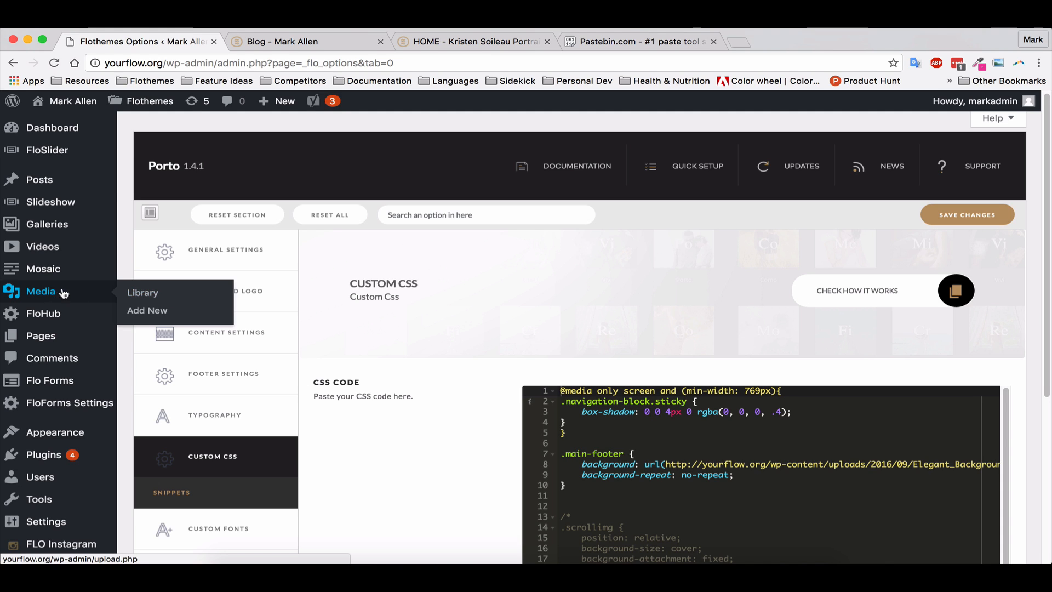
- Upload Elegant_Background-9.jpg through Media > Add New and list it in the Media Library
click(142, 293)
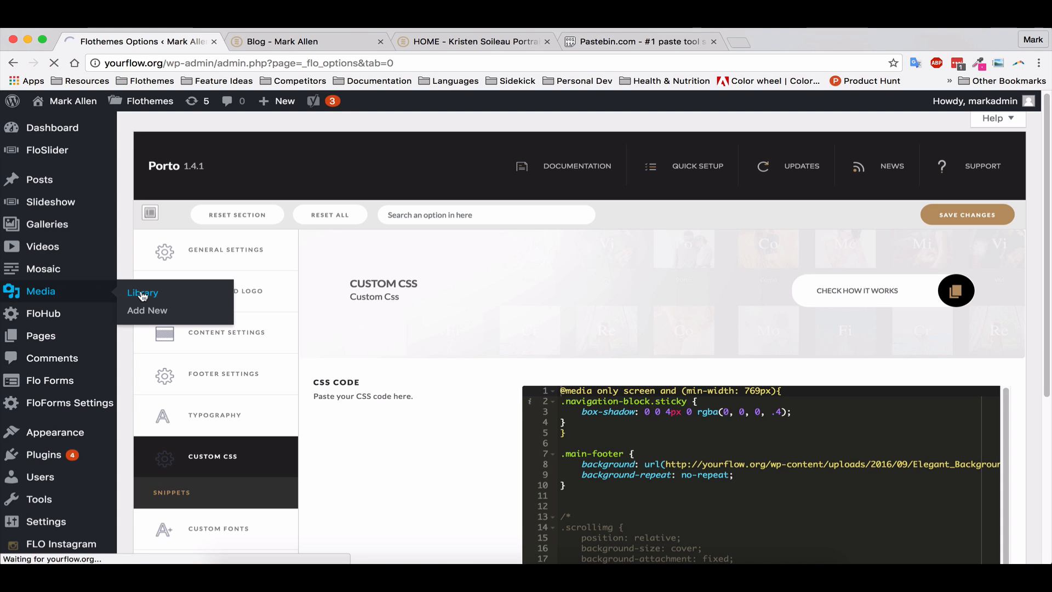
click(142, 292)
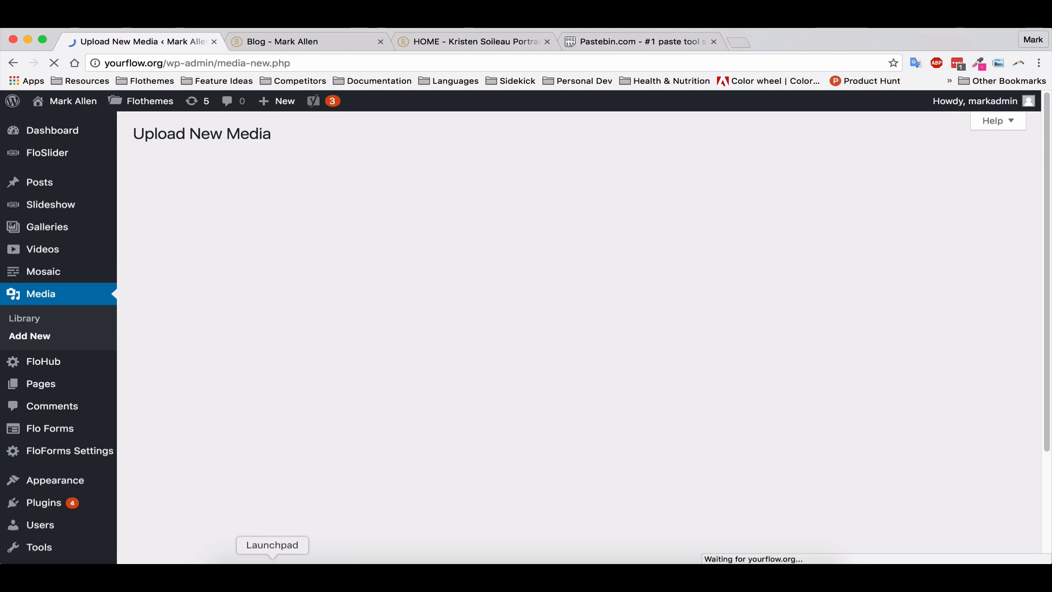
click(474, 206)
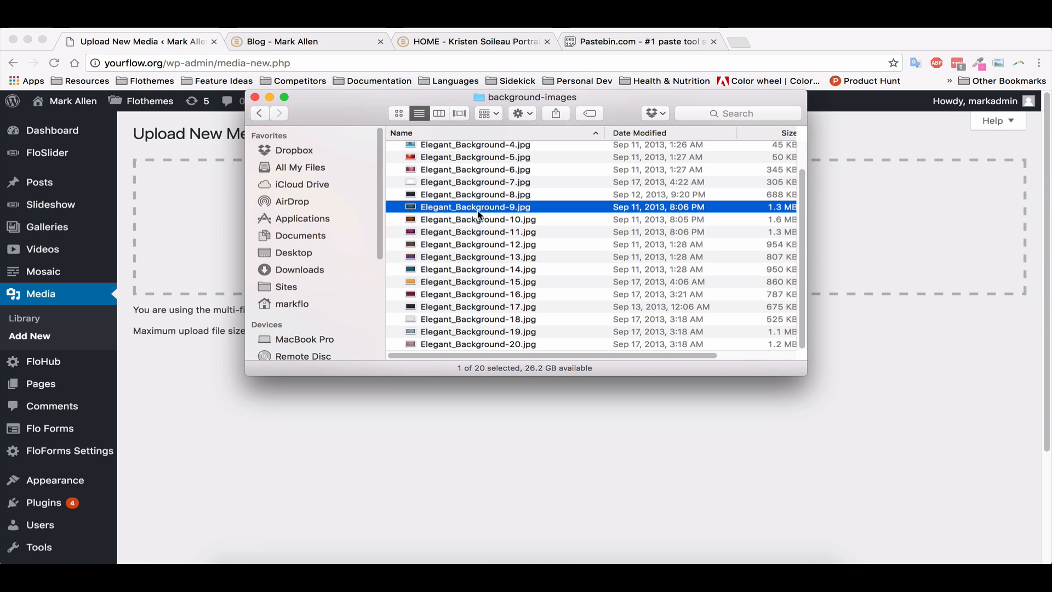
double_click(474, 207)
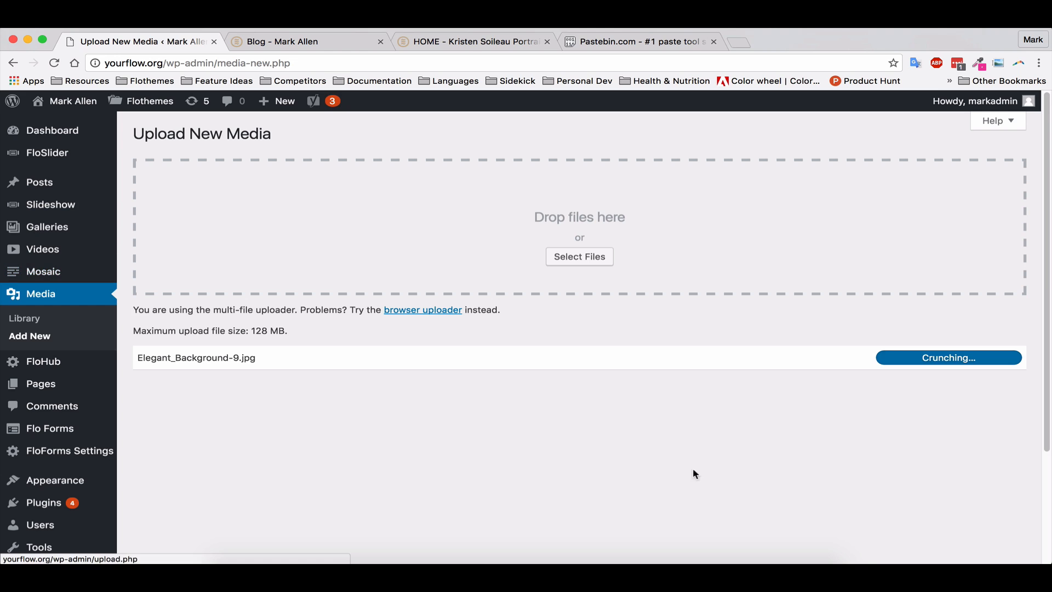
mouse_move(720, 423)
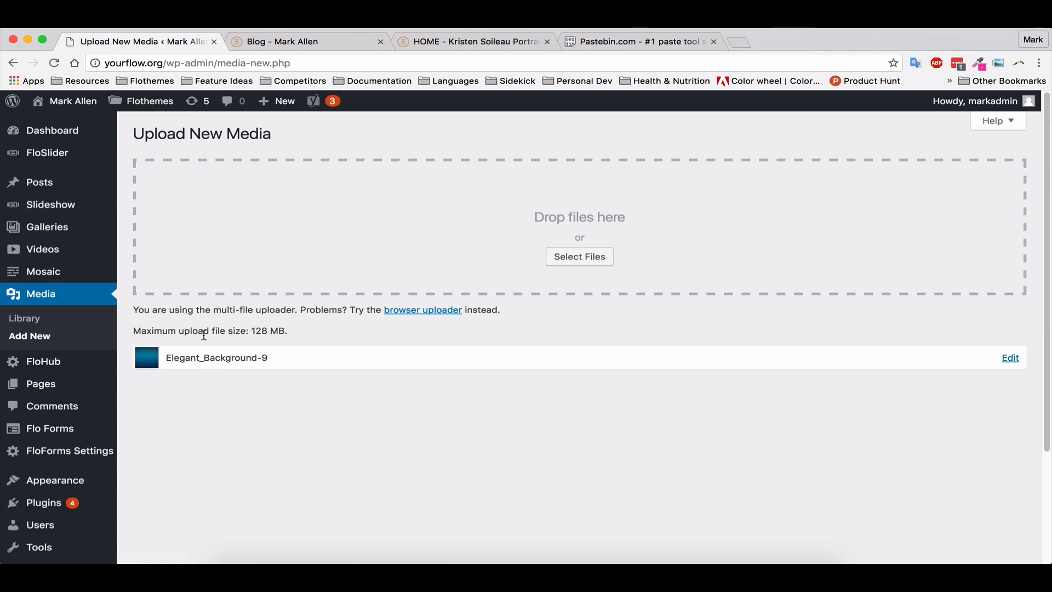
click(39, 293)
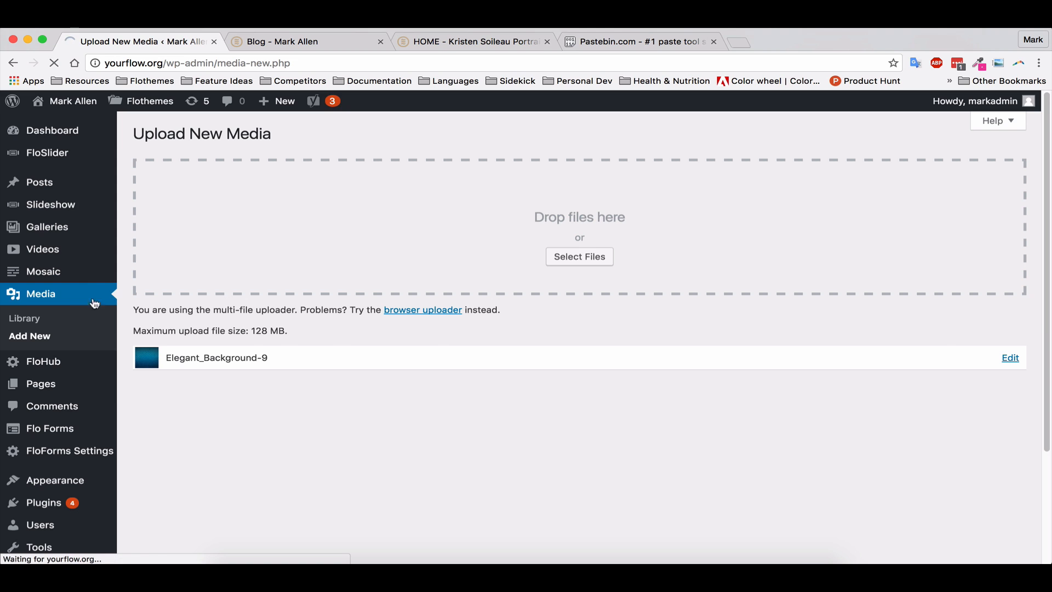
click(25, 318)
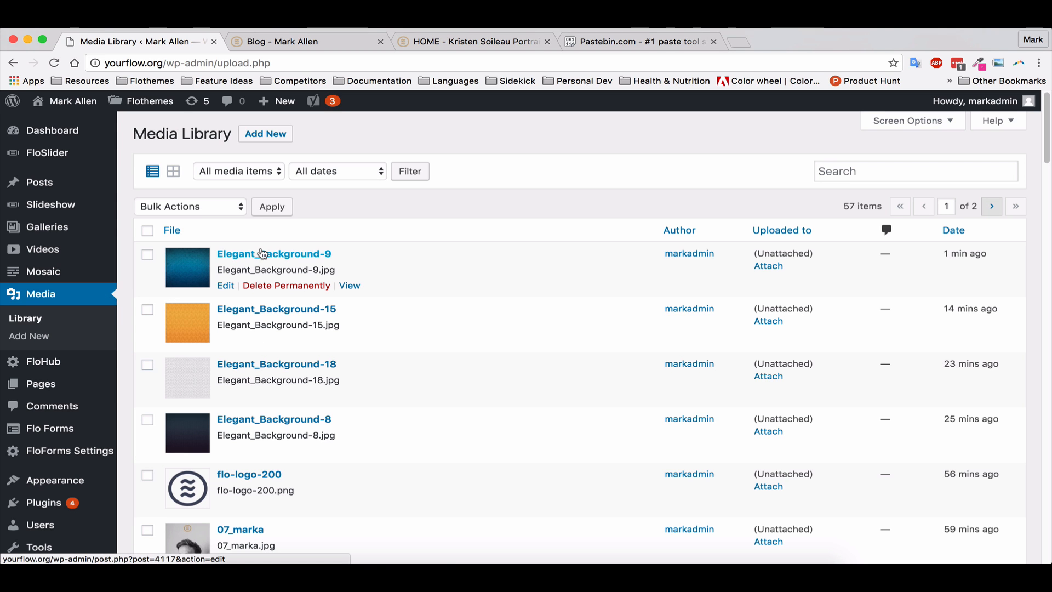
- View Elegant_Background-9's Edit Media details, then go to Flothemes > Custom Css
click(274, 253)
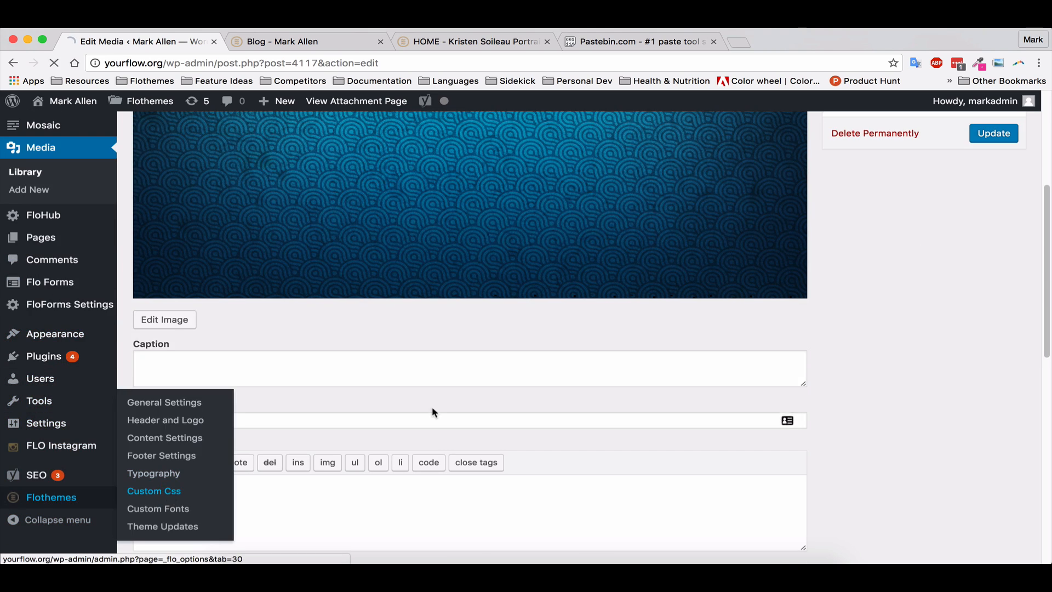
click(153, 490)
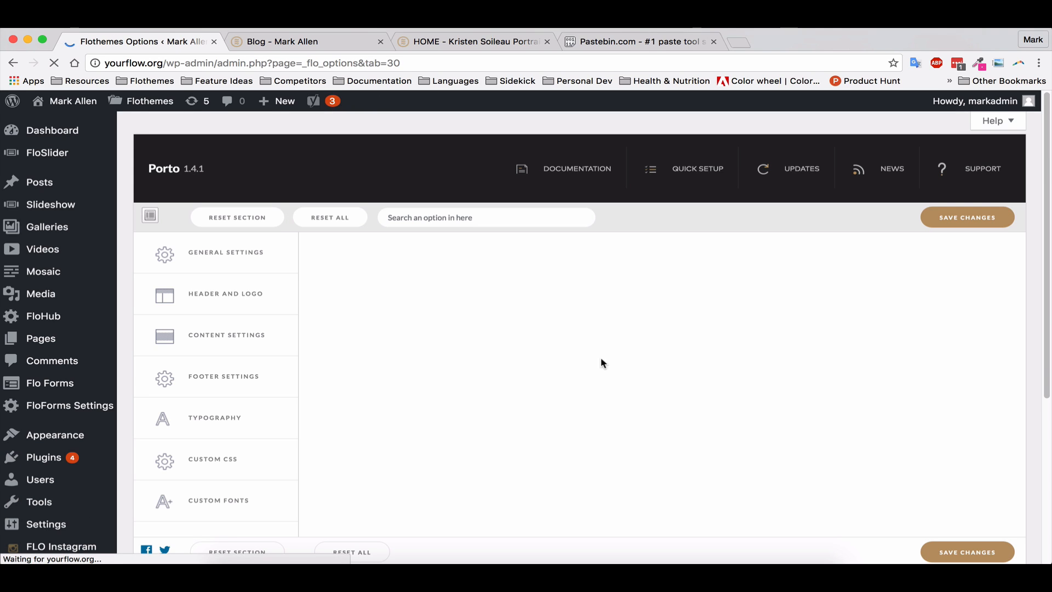
mouse_move(657, 376)
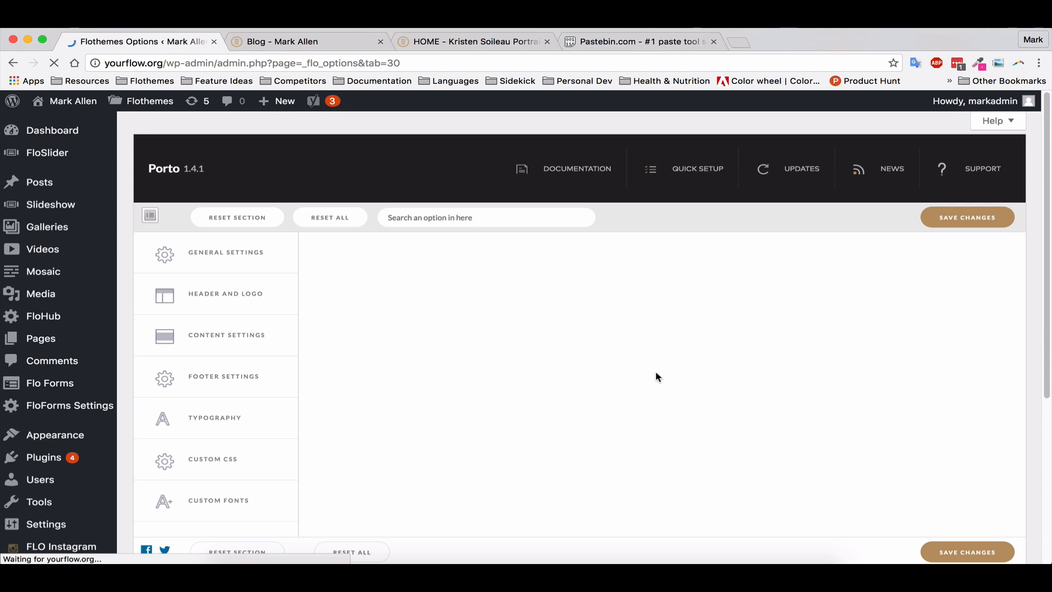
click(211, 459)
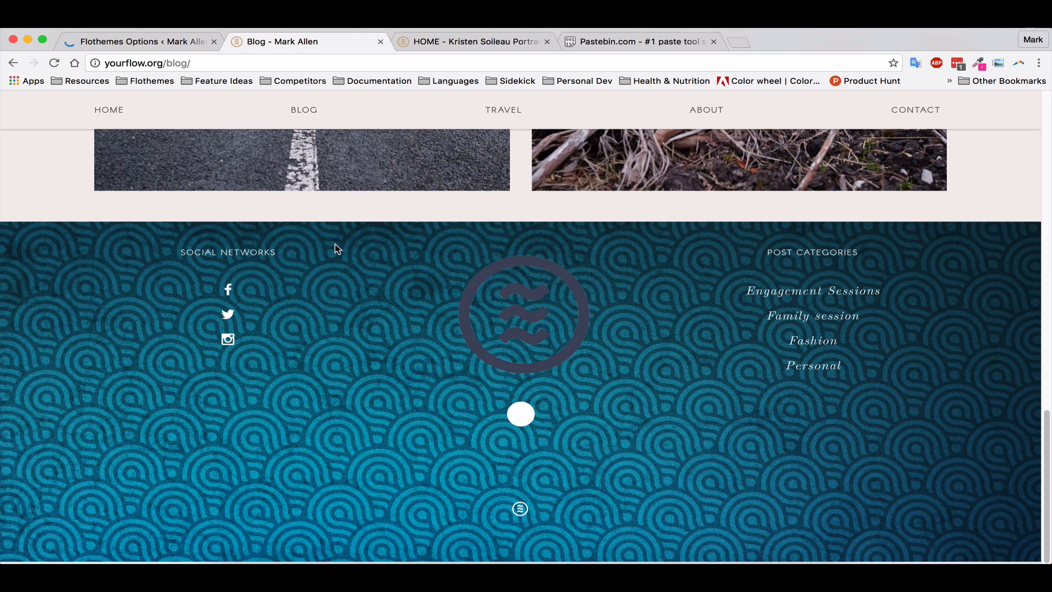
mouse_move(451, 260)
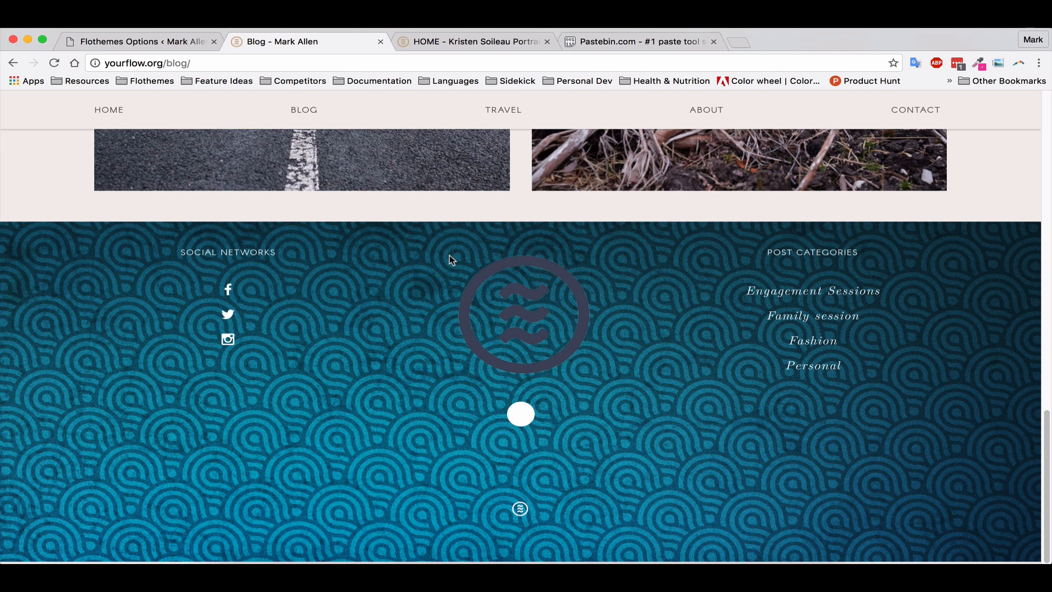
mouse_move(316, 299)
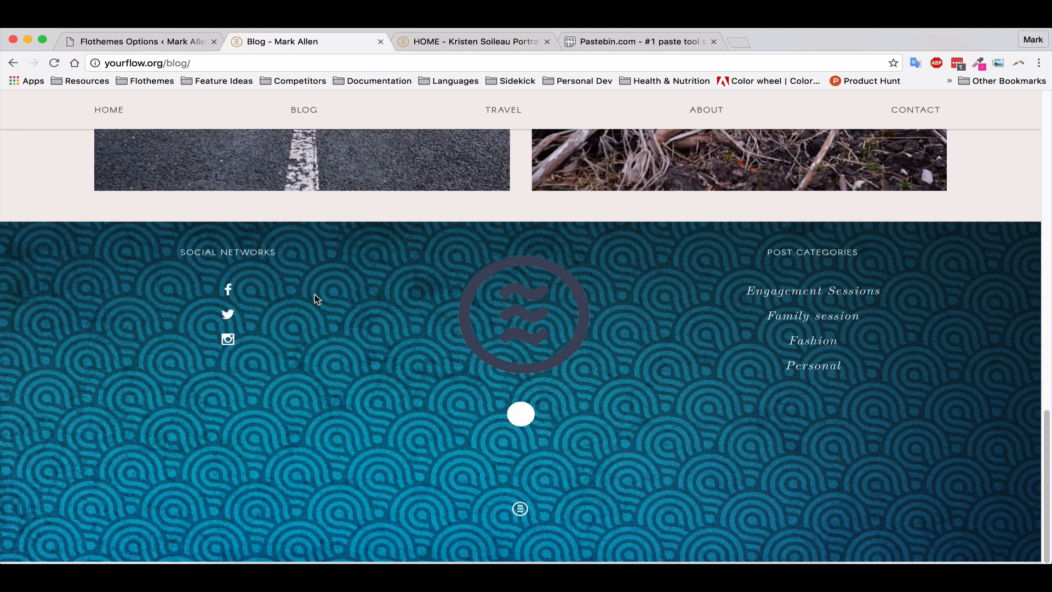